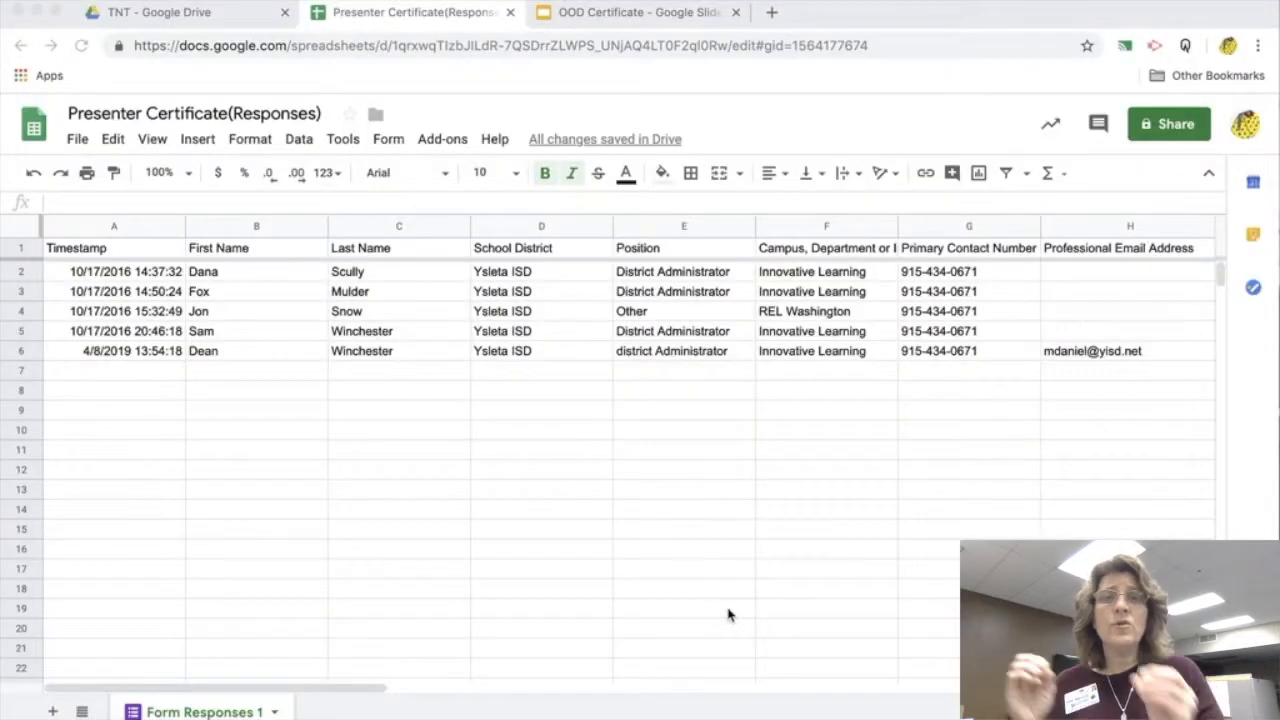
pyautogui.moveTo(560, 360)
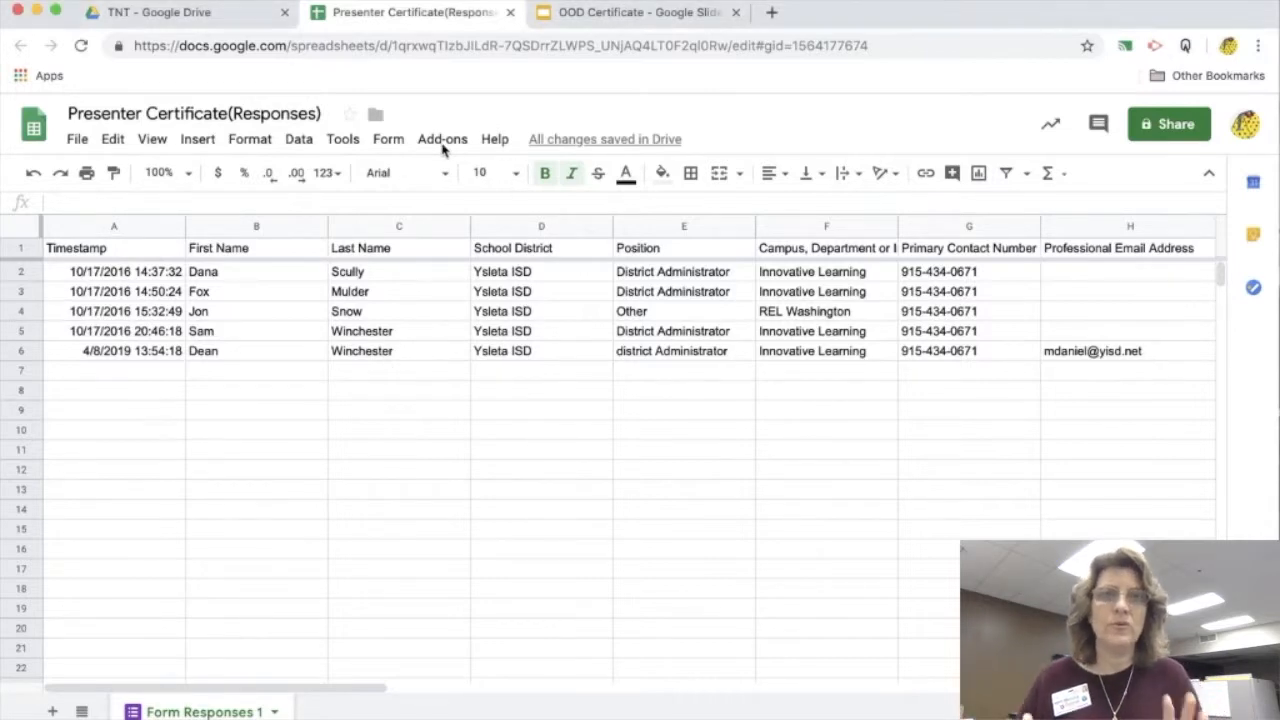
# Start the formMule Email Merge from Add-ons using Form Responses 1 as the source sheet.
pyautogui.click(442, 139)
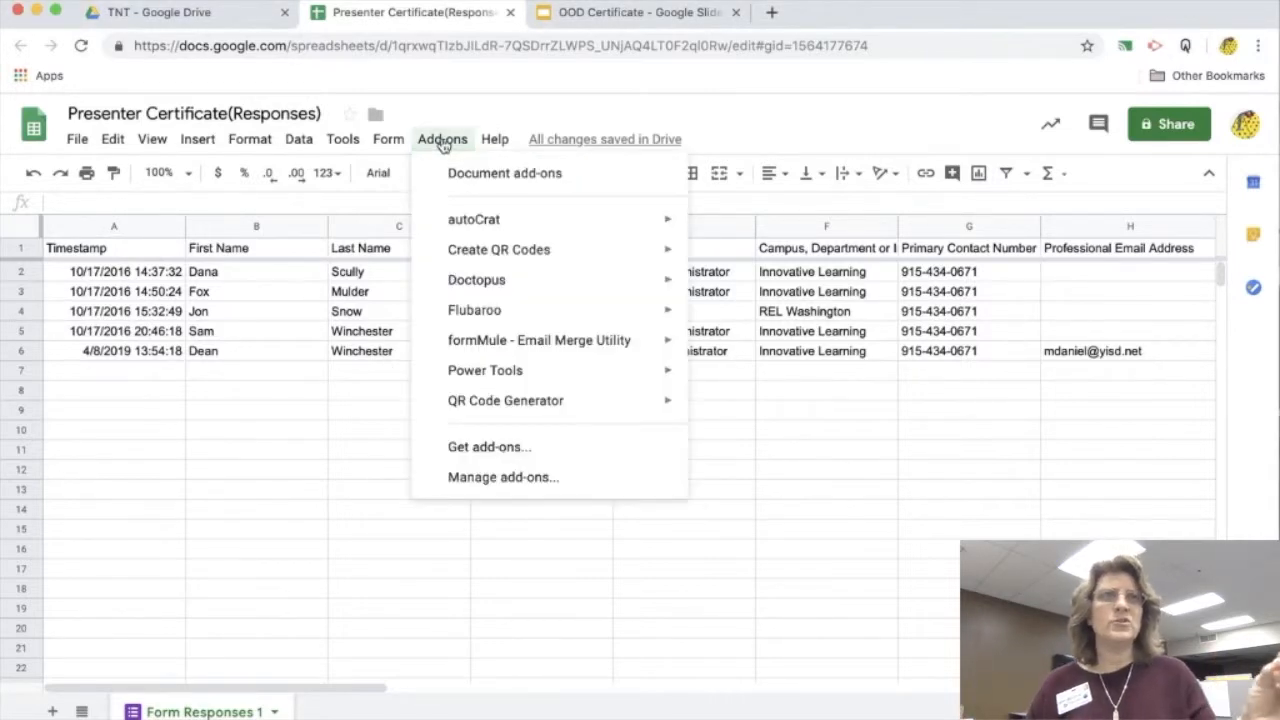
pyautogui.moveTo(538, 340)
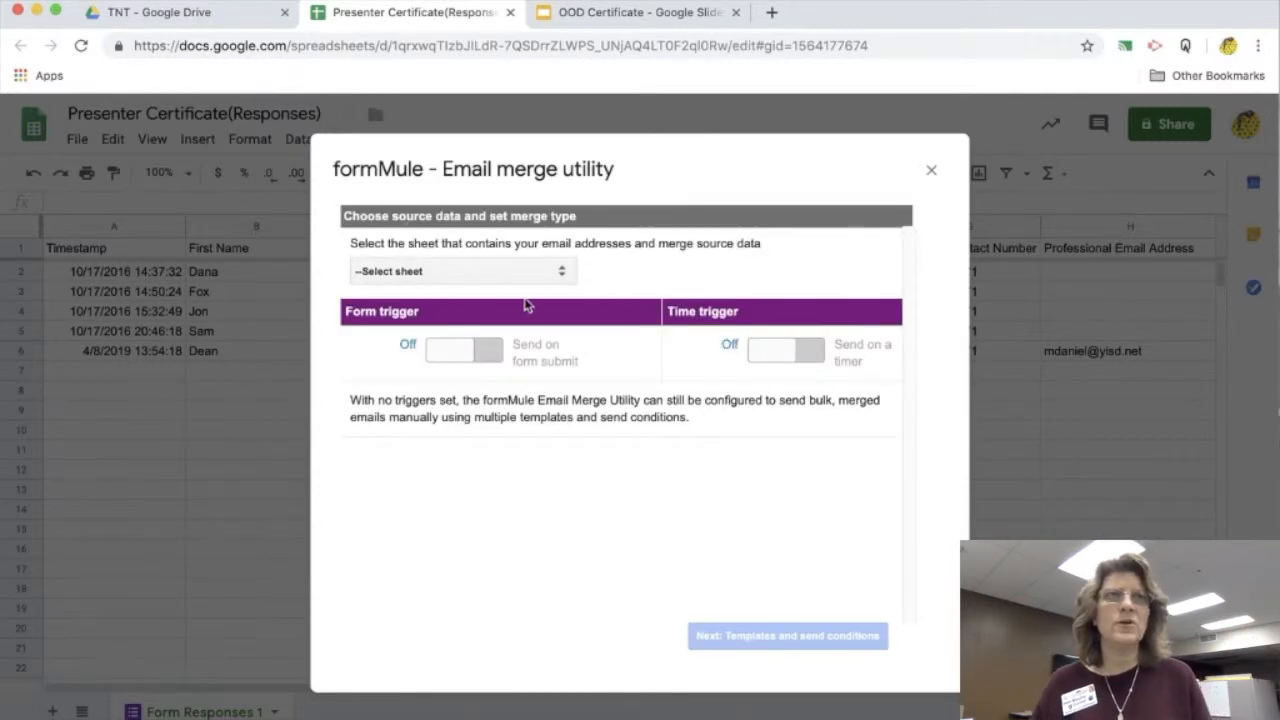
pyautogui.click(462, 271)
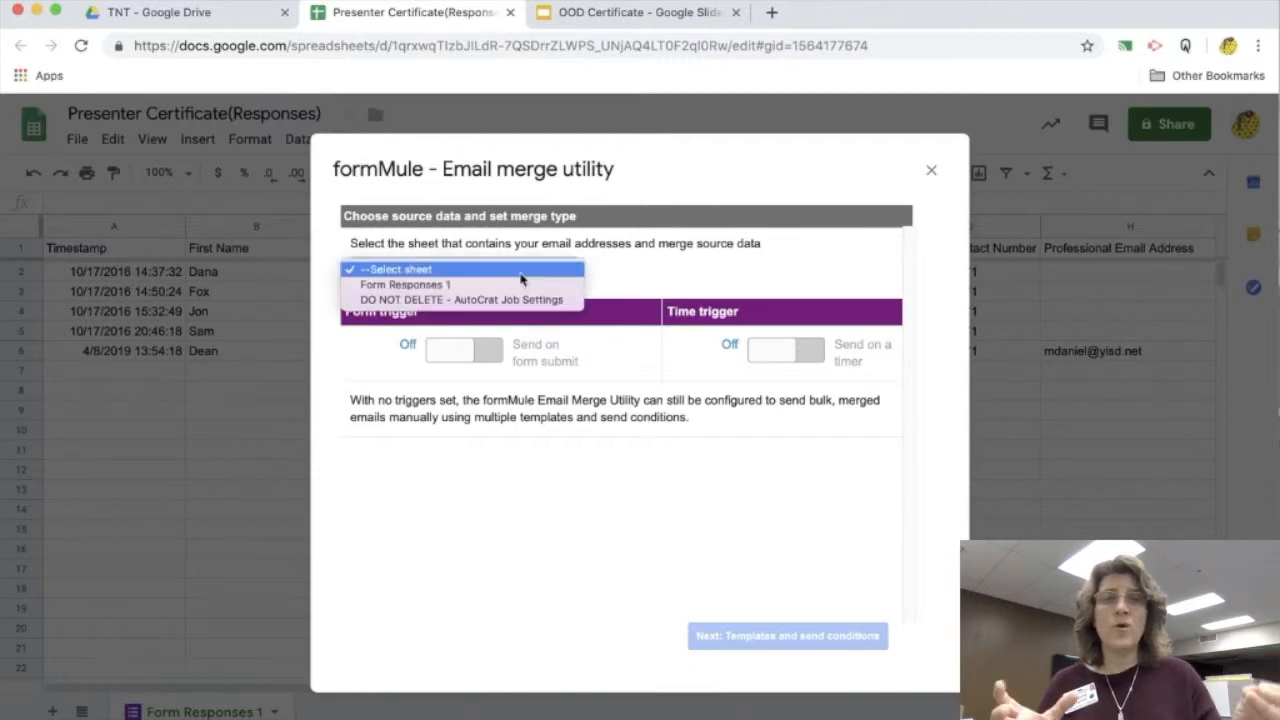
pyautogui.click(405, 284)
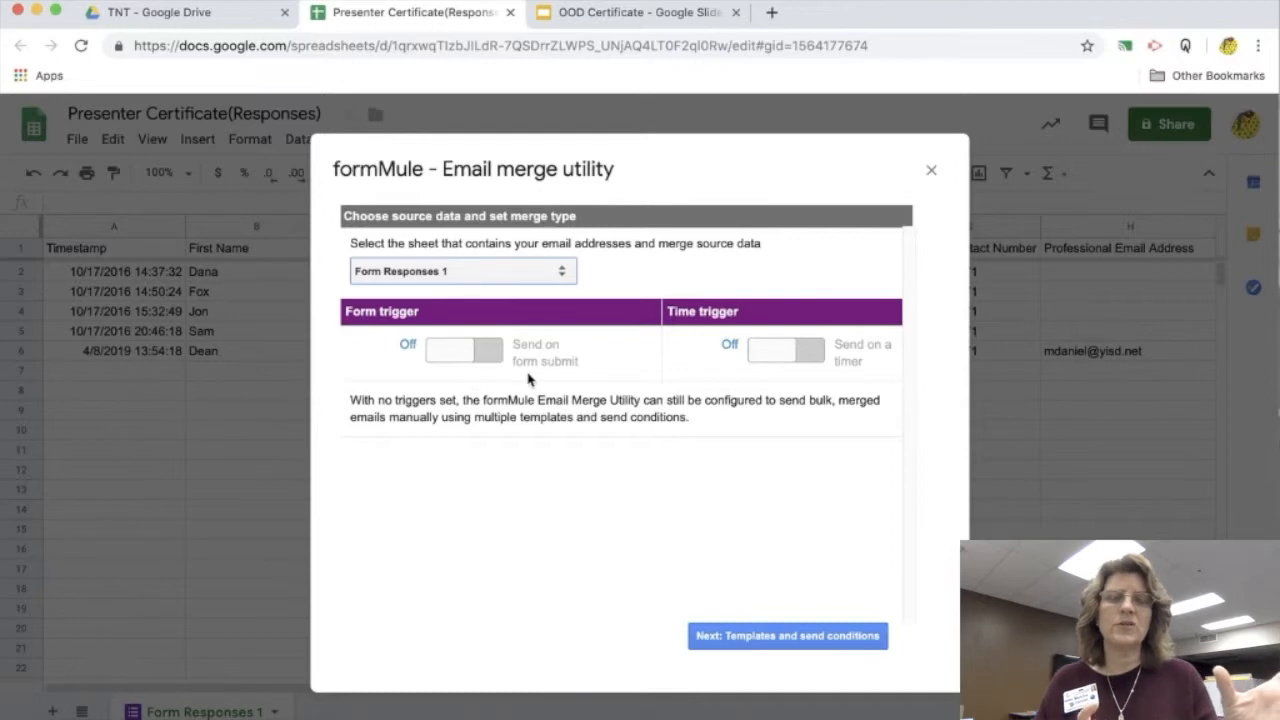
pyautogui.moveTo(505, 418)
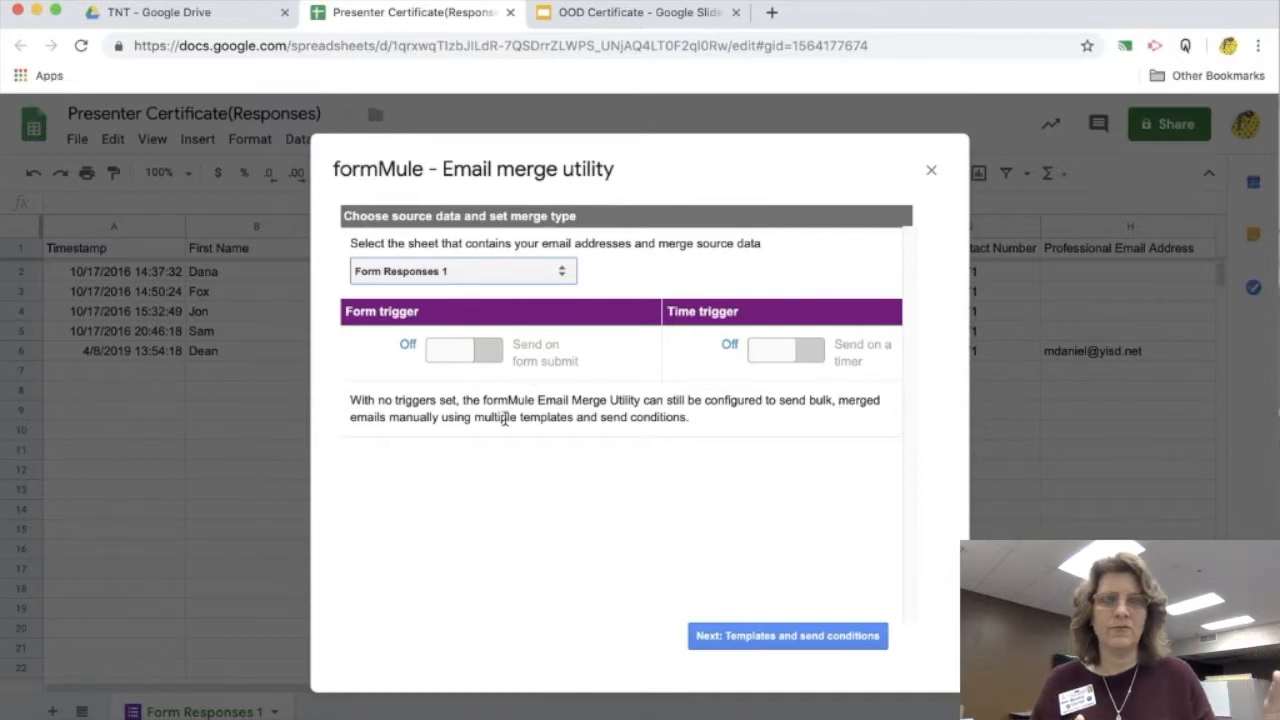
pyautogui.click(787, 636)
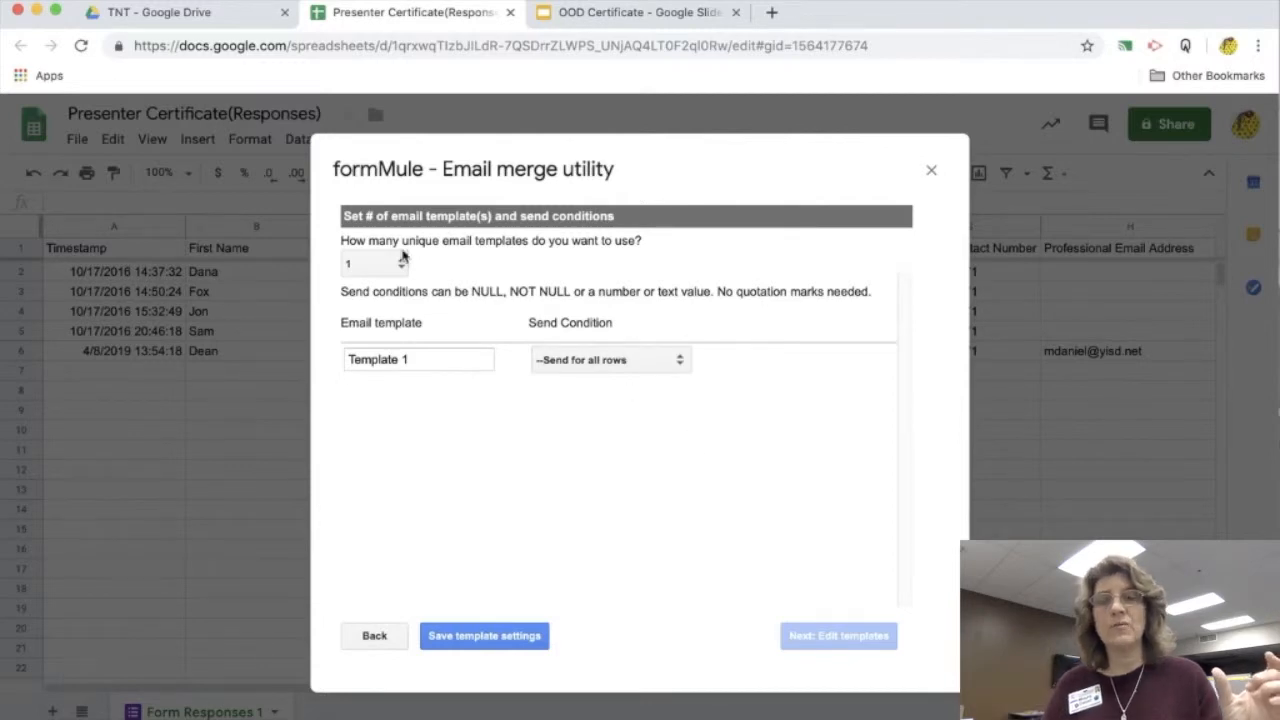
# Save formMule settings with 1 template and 'Send for all rows' as the condition.
pyautogui.click(370, 262)
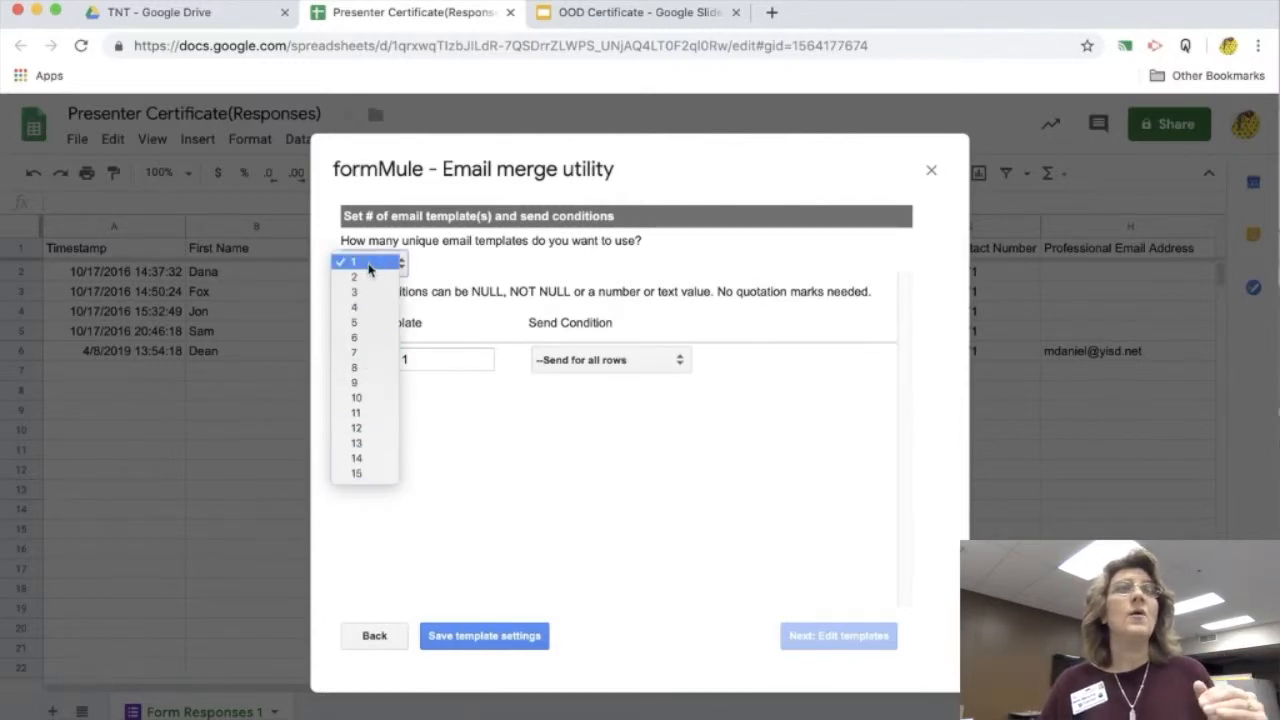
pyautogui.click(351, 261)
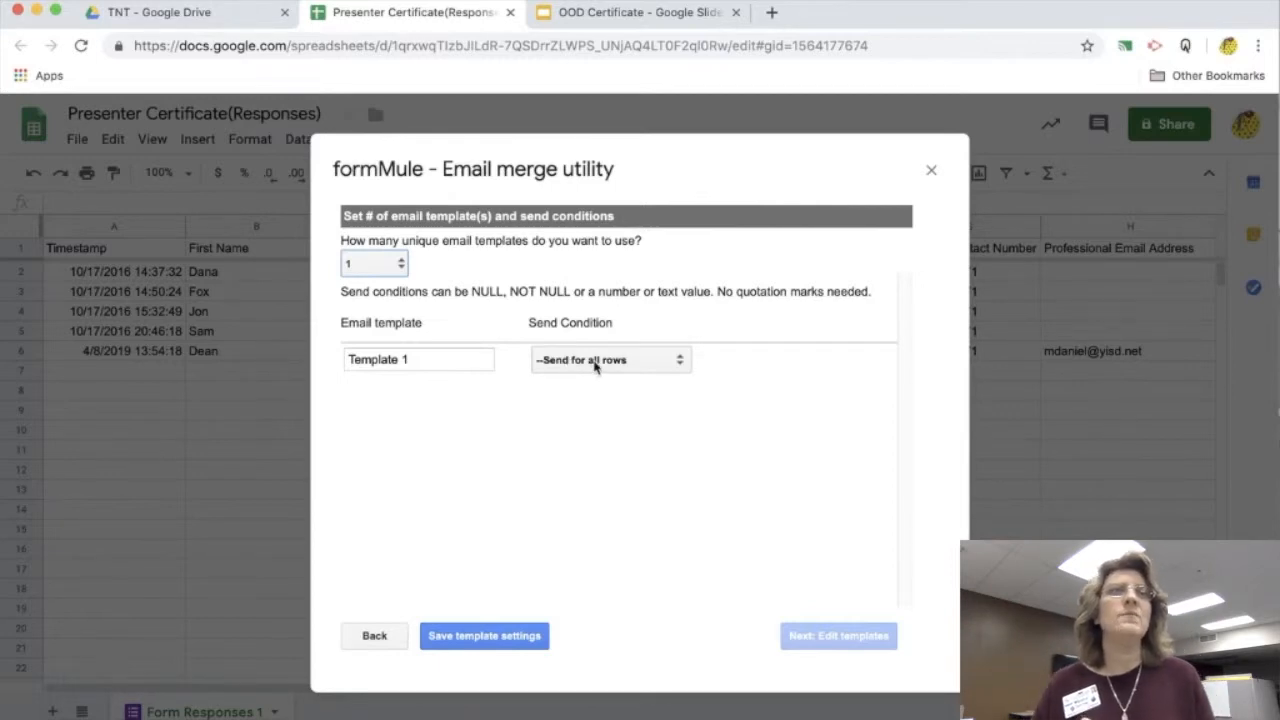
pyautogui.click(610, 359)
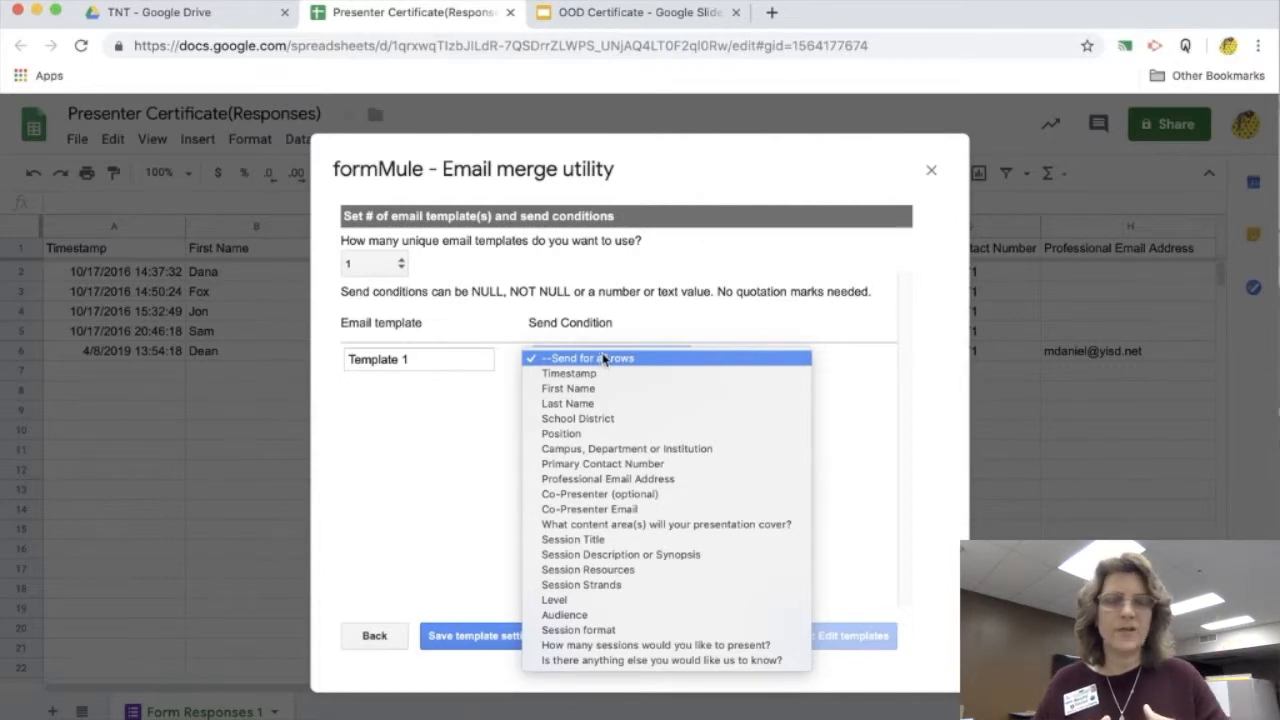
pyautogui.click(590, 358)
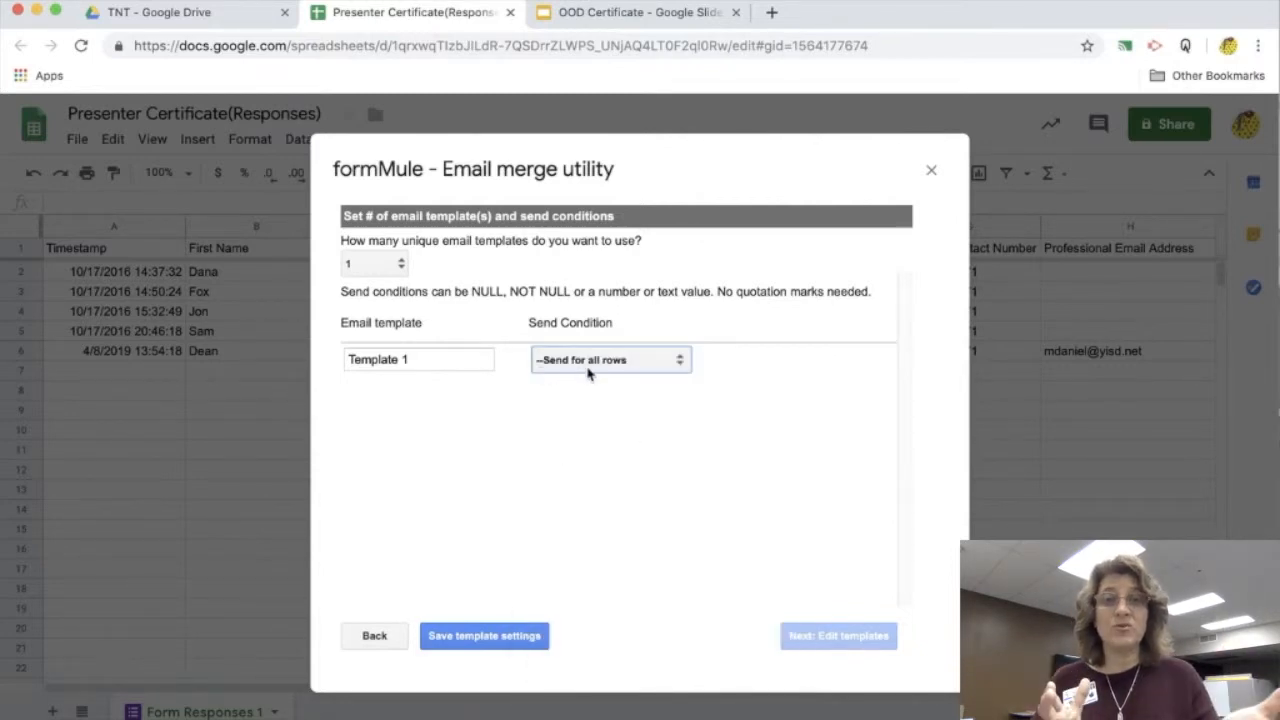
pyautogui.moveTo(612, 520)
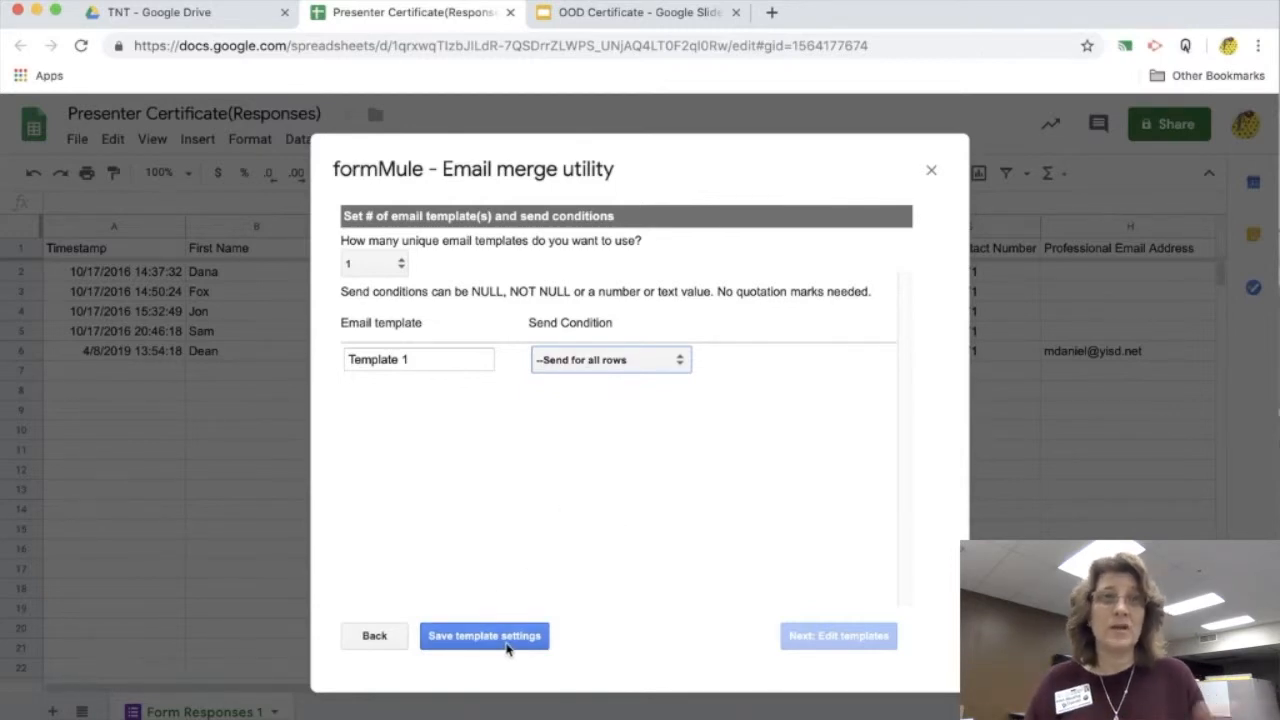
pyautogui.click(484, 635)
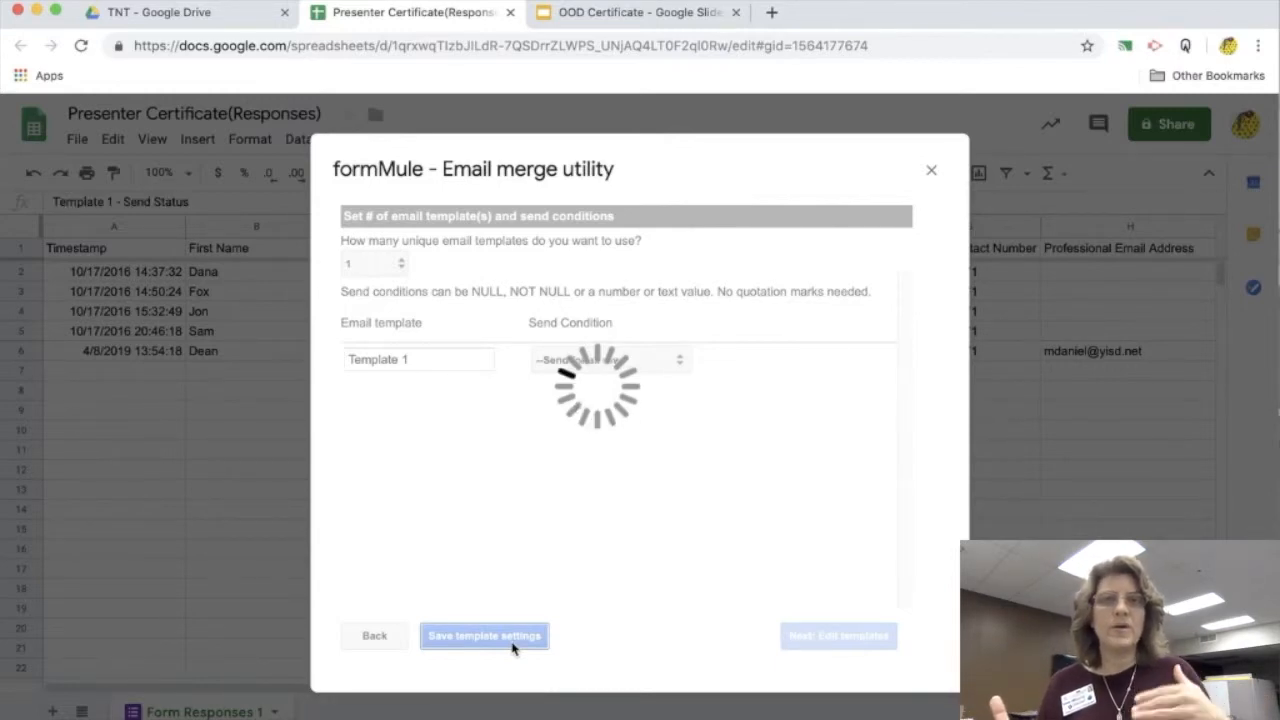
pyautogui.click(484, 636)
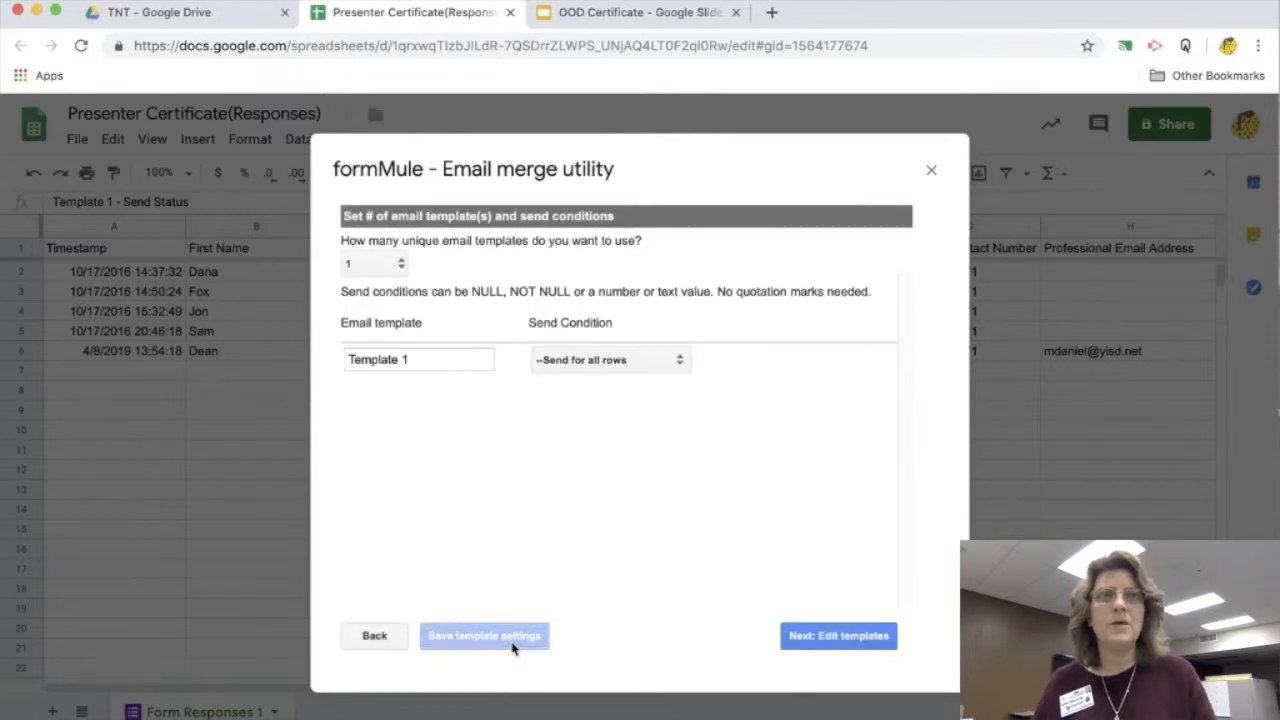
pyautogui.moveTo(903, 563)
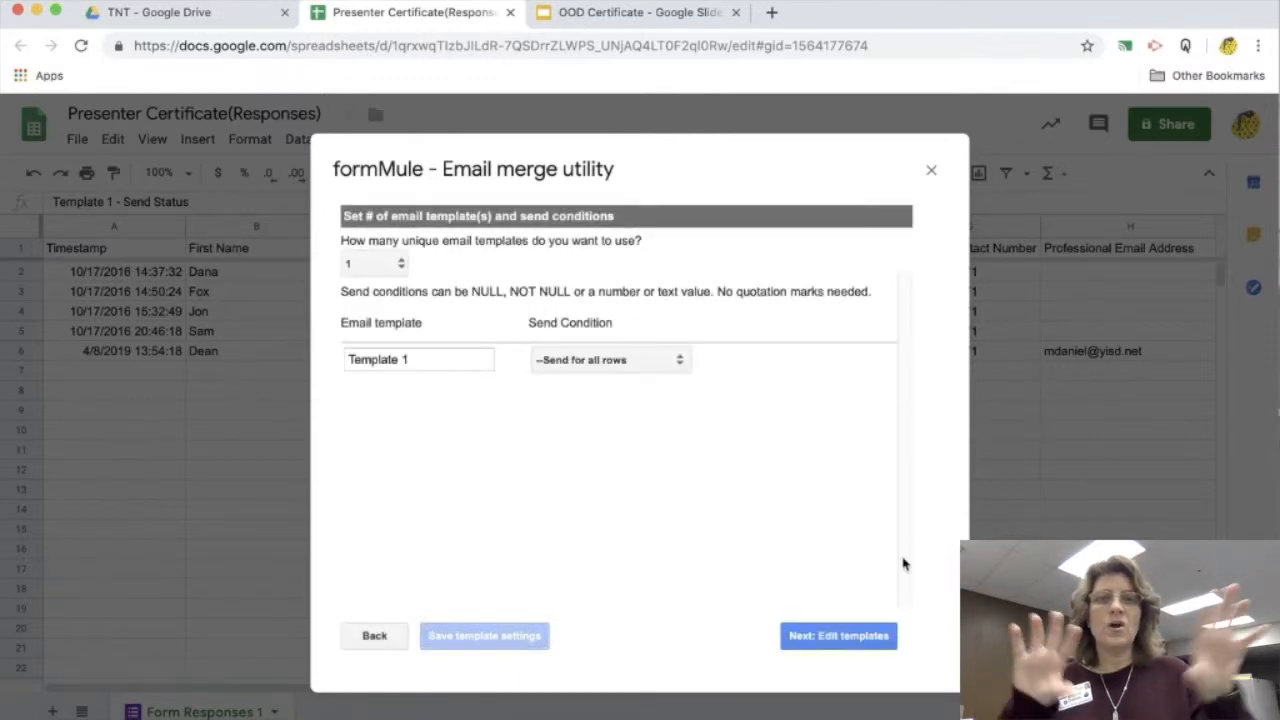
# Set Template 1's To: field to the <<Professional Email Address>> merge tag.
pyautogui.click(838, 635)
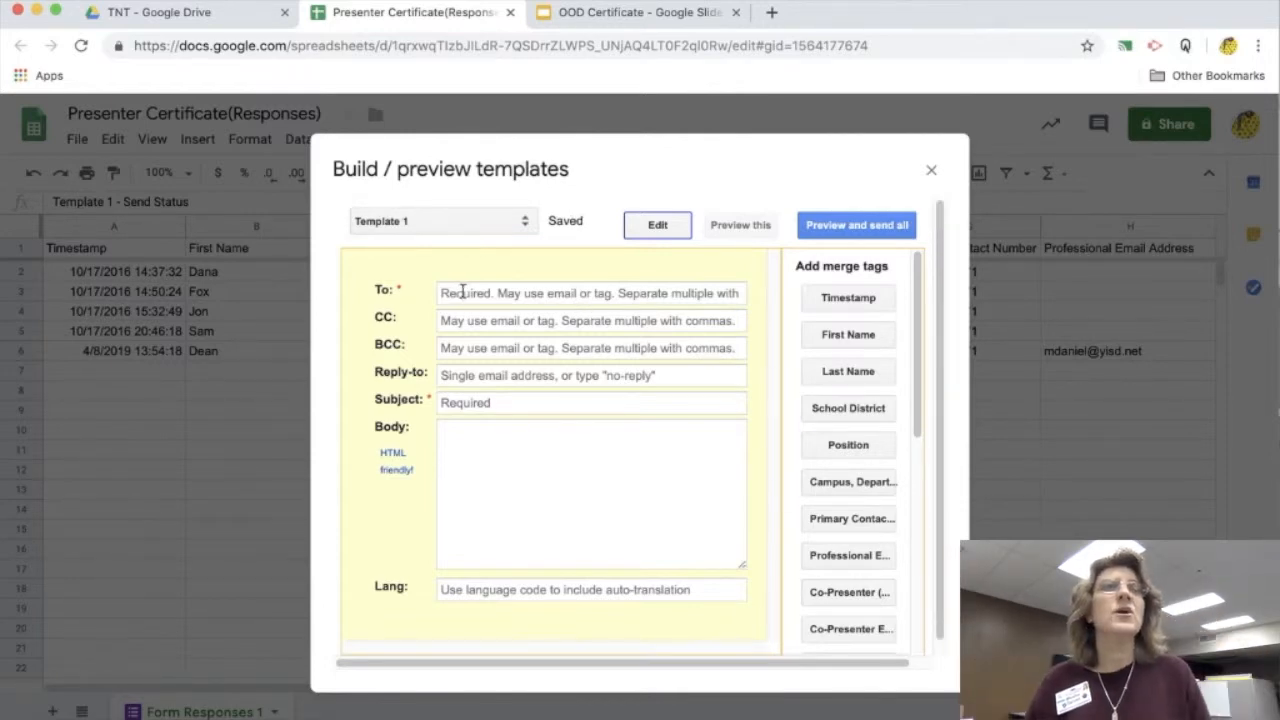
pyautogui.click(590, 293)
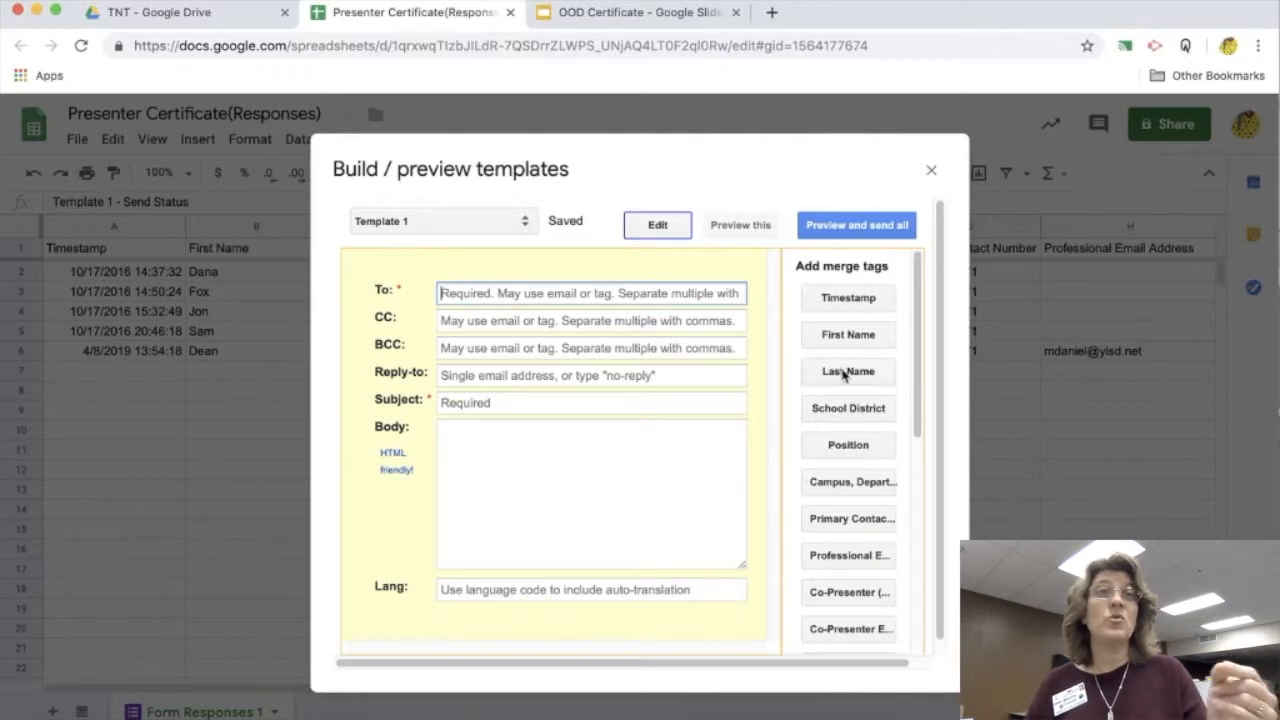
pyautogui.click(848, 555)
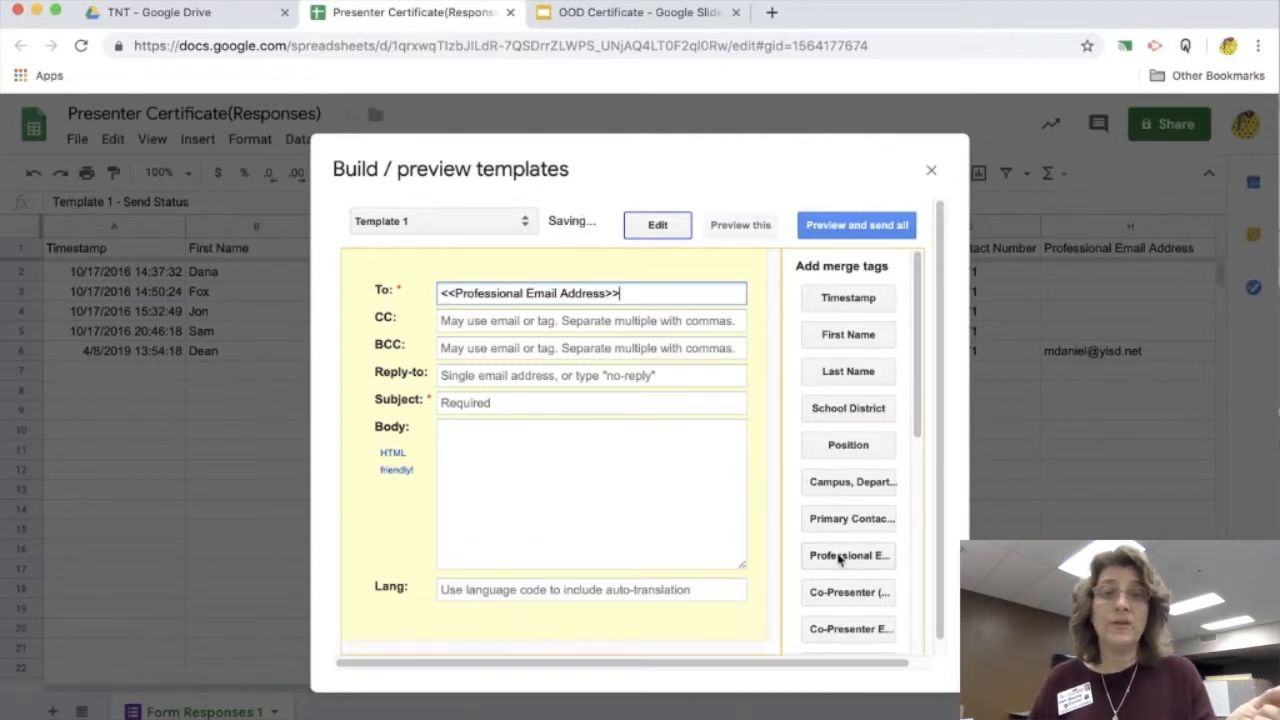
pyautogui.moveTo(658, 399)
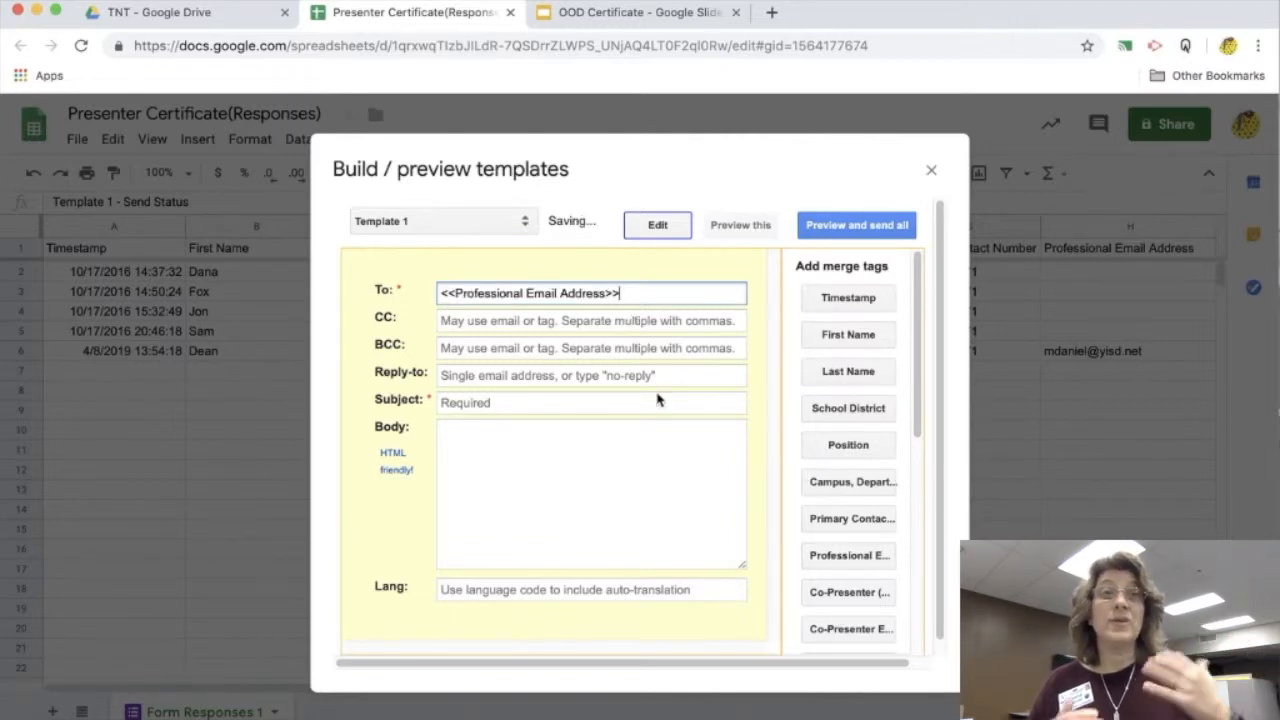
pyautogui.click(590, 402)
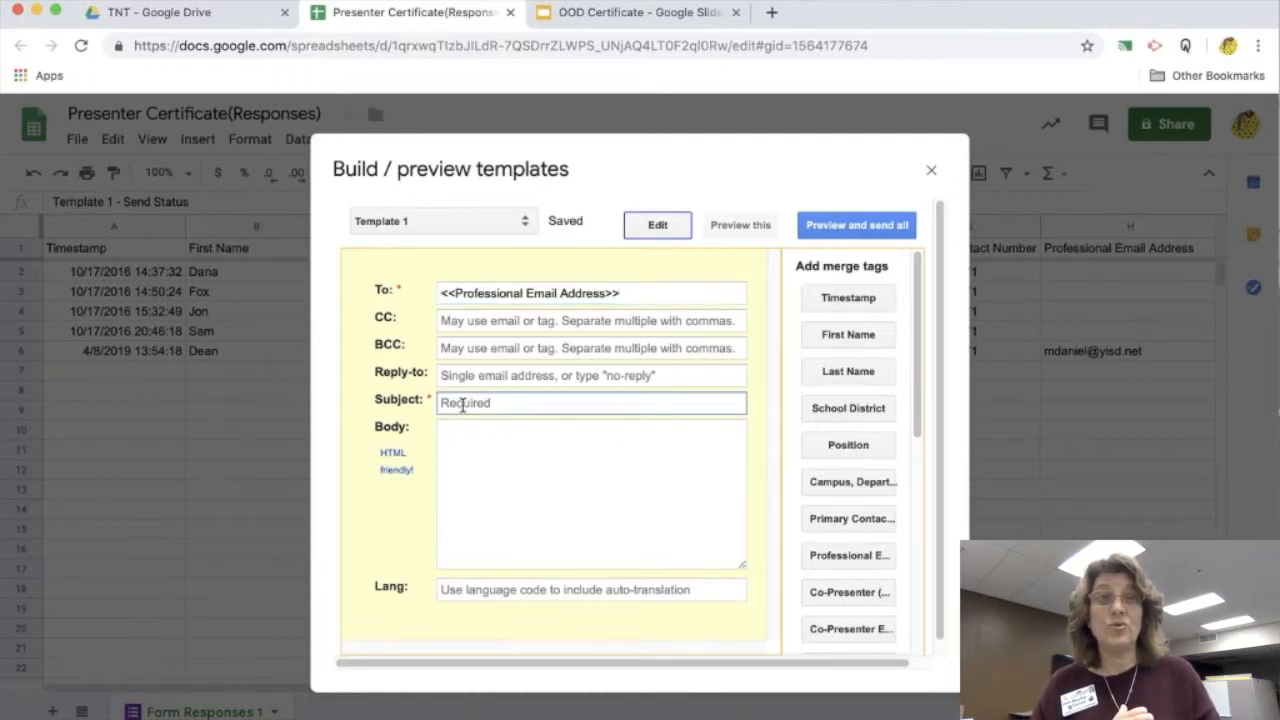
# Enter subject 'Congrats are in Order!' and greeting 'Dear <<First Name>>'s parent,'.
pyautogui.write('Congrats are')
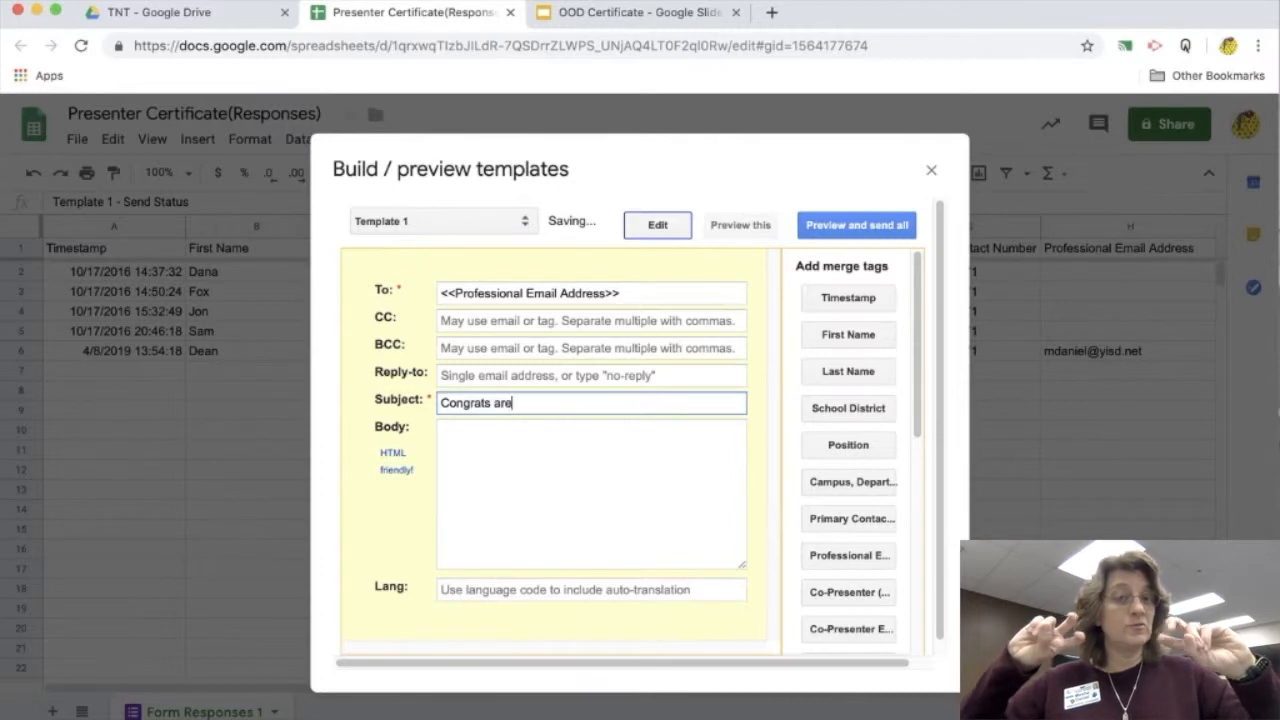
pyautogui.write('in Order!')
pyautogui.click(591, 493)
pyautogui.write('<')
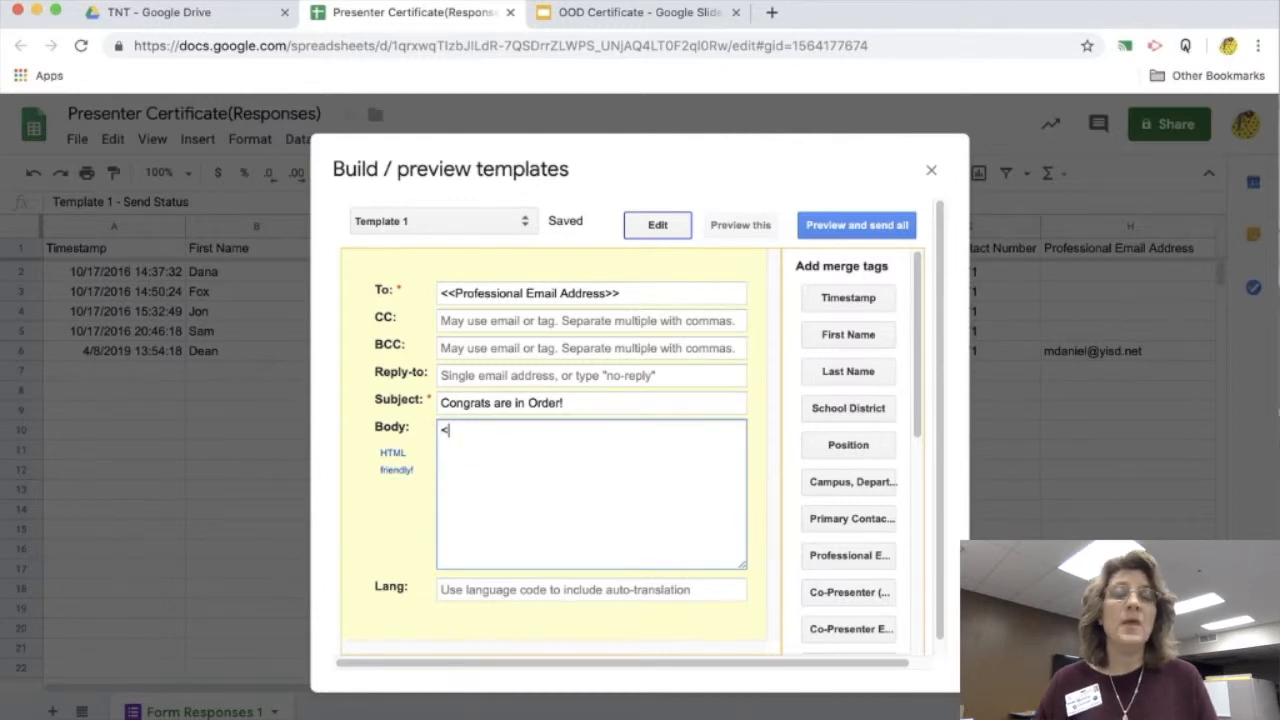
pyautogui.write('Dear')
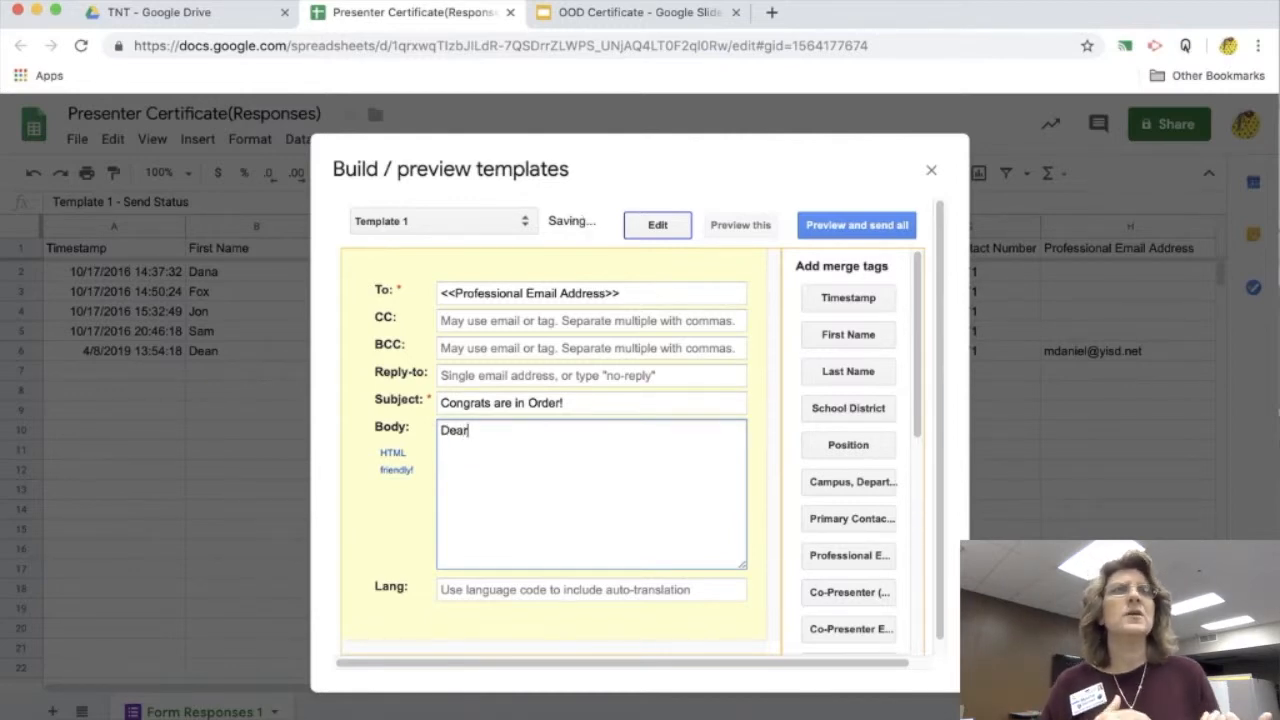
pyautogui.write("<<First Name>>'s")
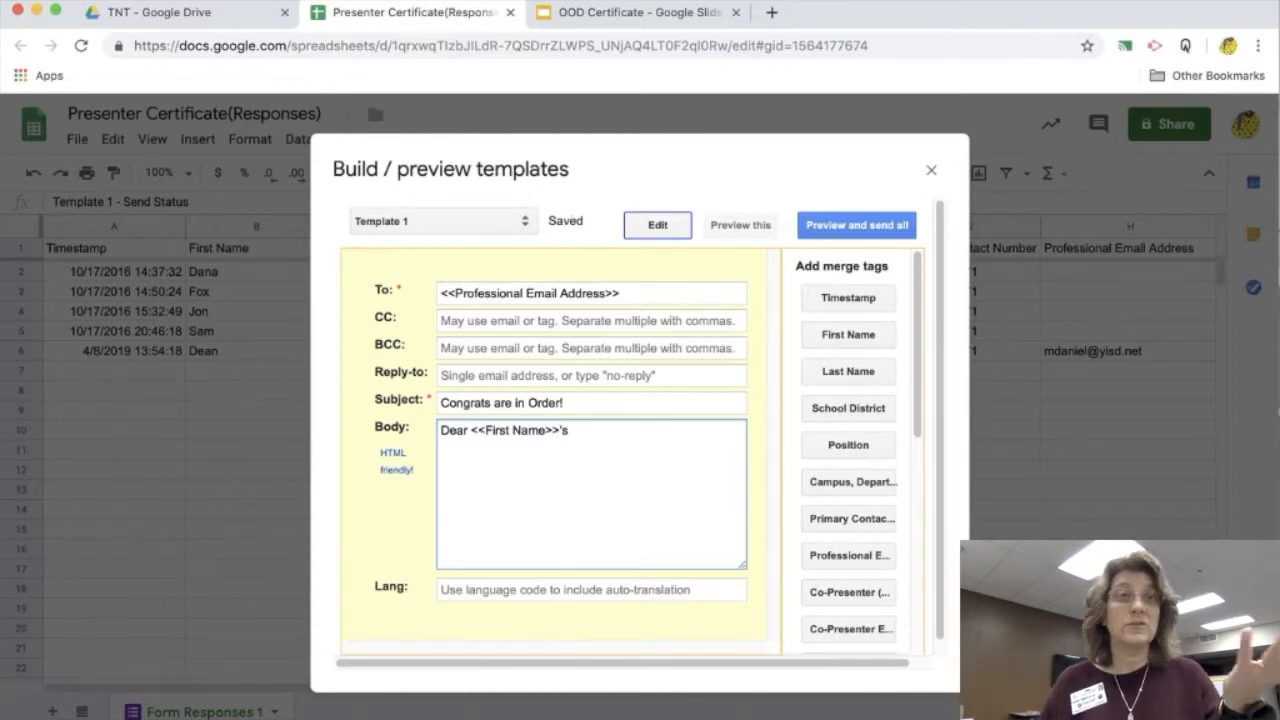
pyautogui.write('pa')
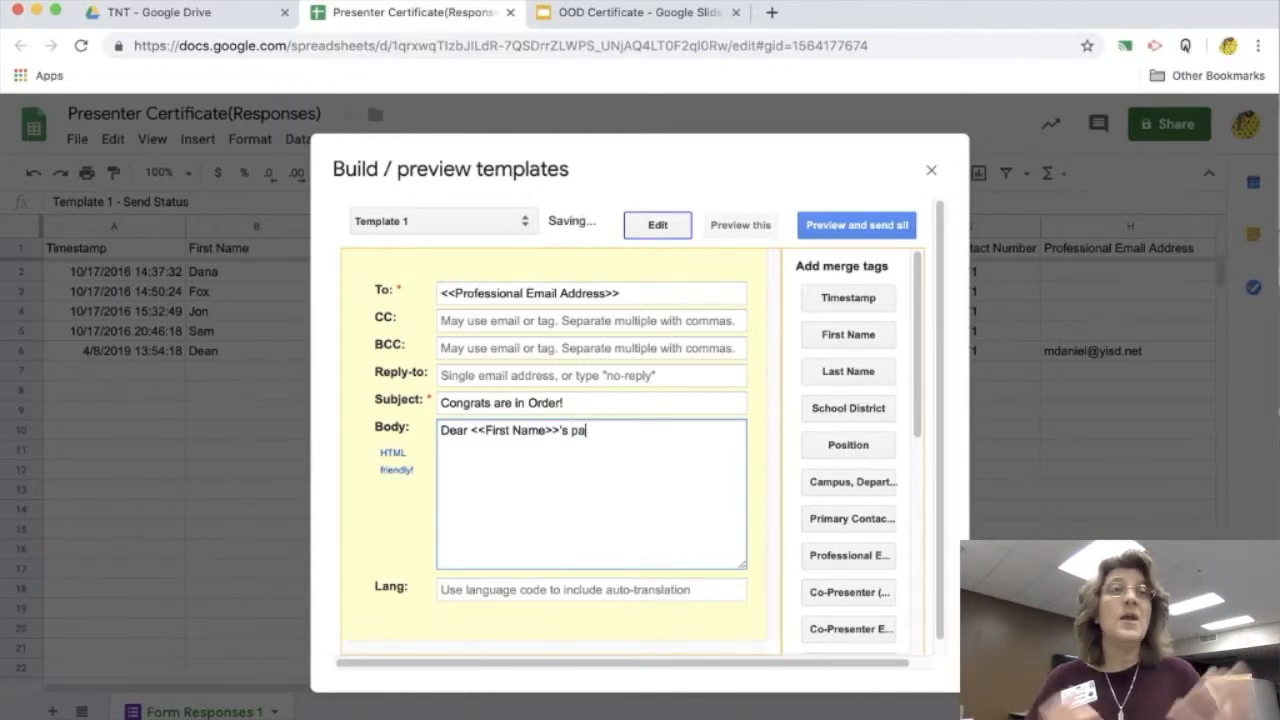
pyautogui.write('rent,')
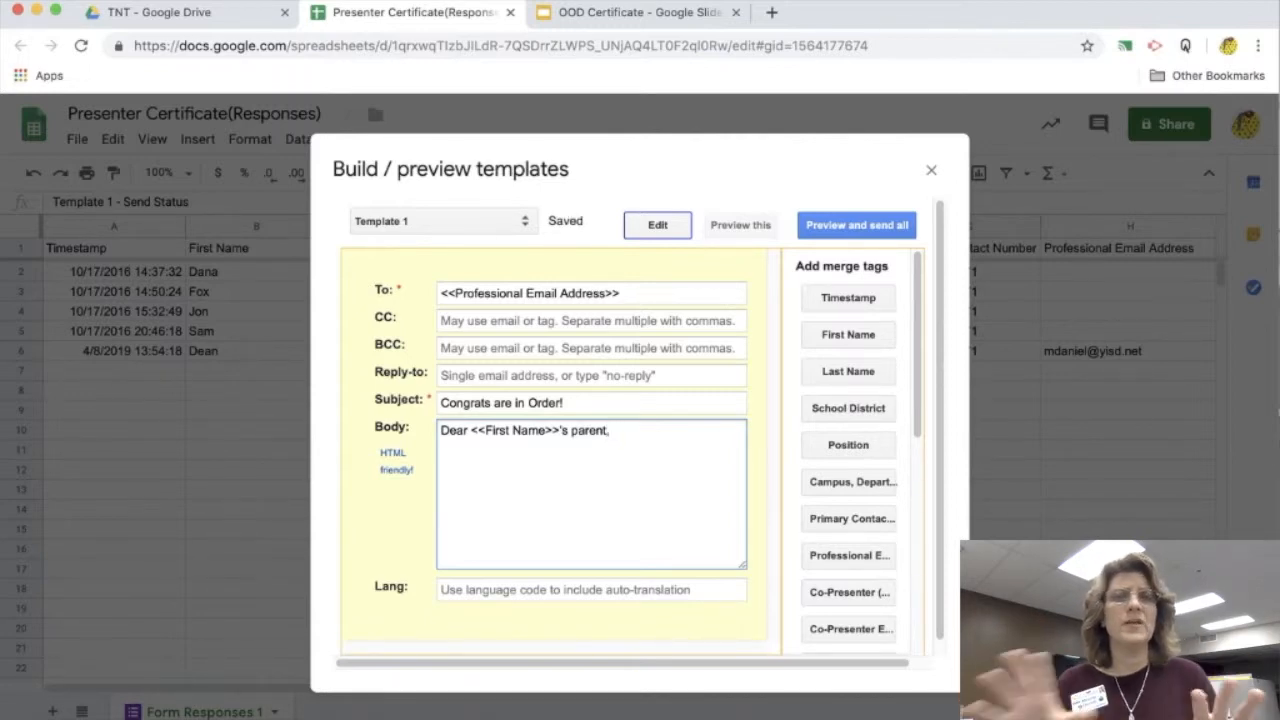
# Write the body sentence congratulating that their child earned a certificate during class today.
pyautogui.write('We are so thrilled that y')
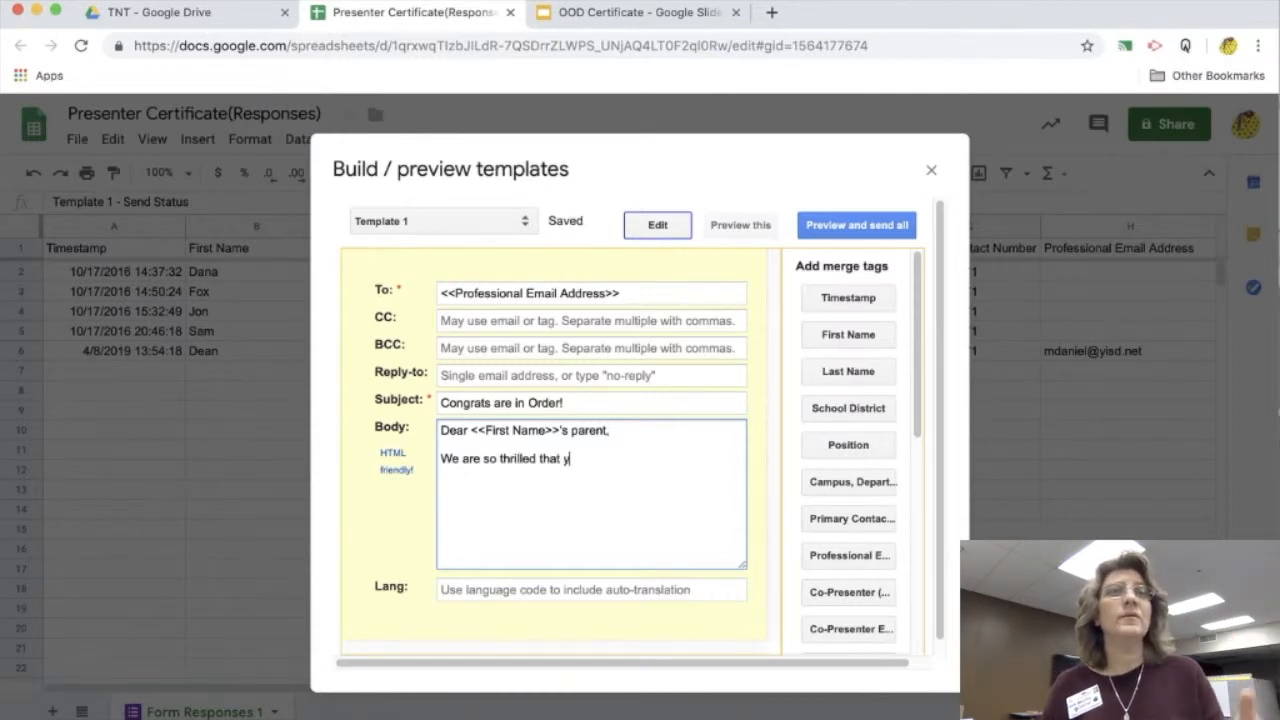
pyautogui.write('our c')
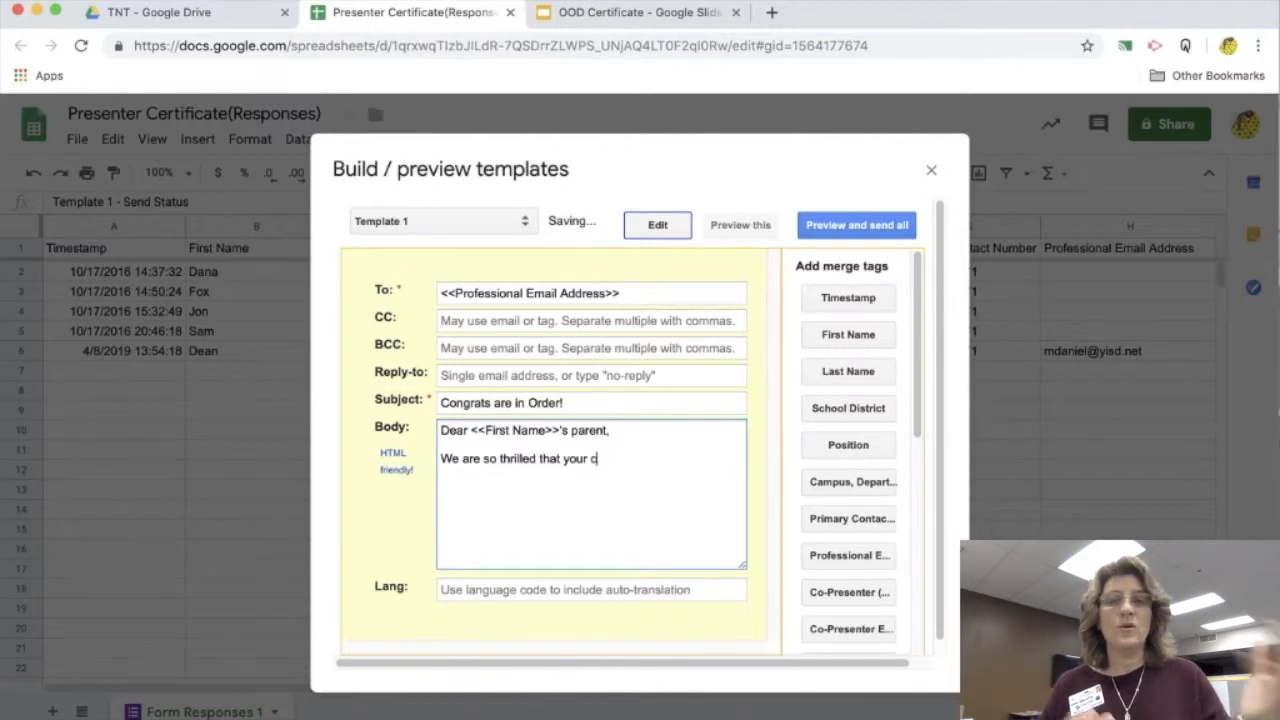
pyautogui.write('hild has earned their')
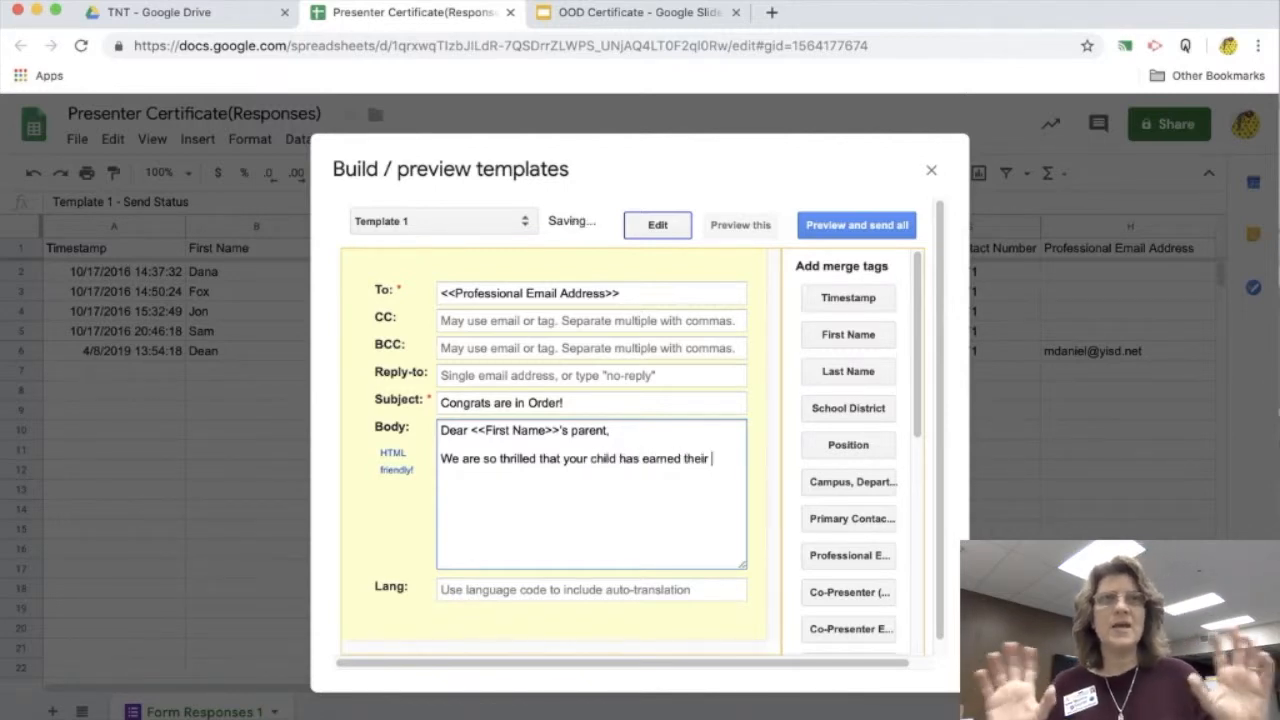
pyautogui.write('certiifcate d')
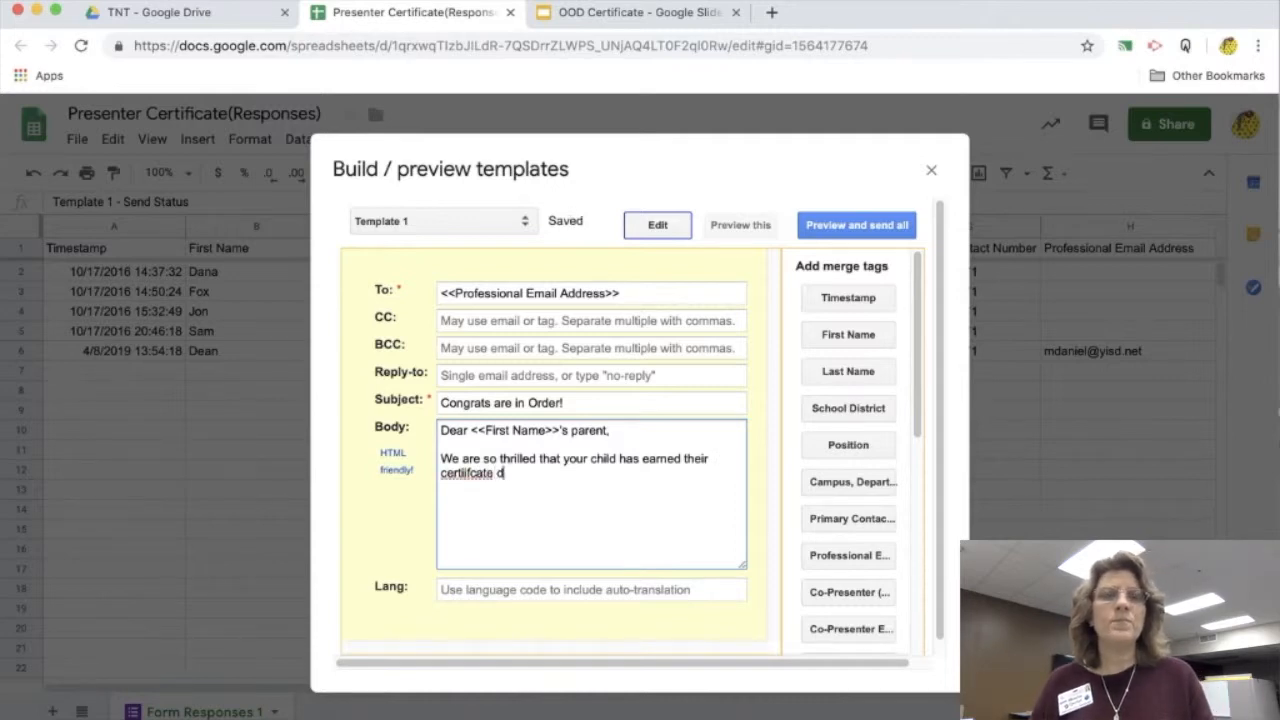
pyautogui.write('uring class')
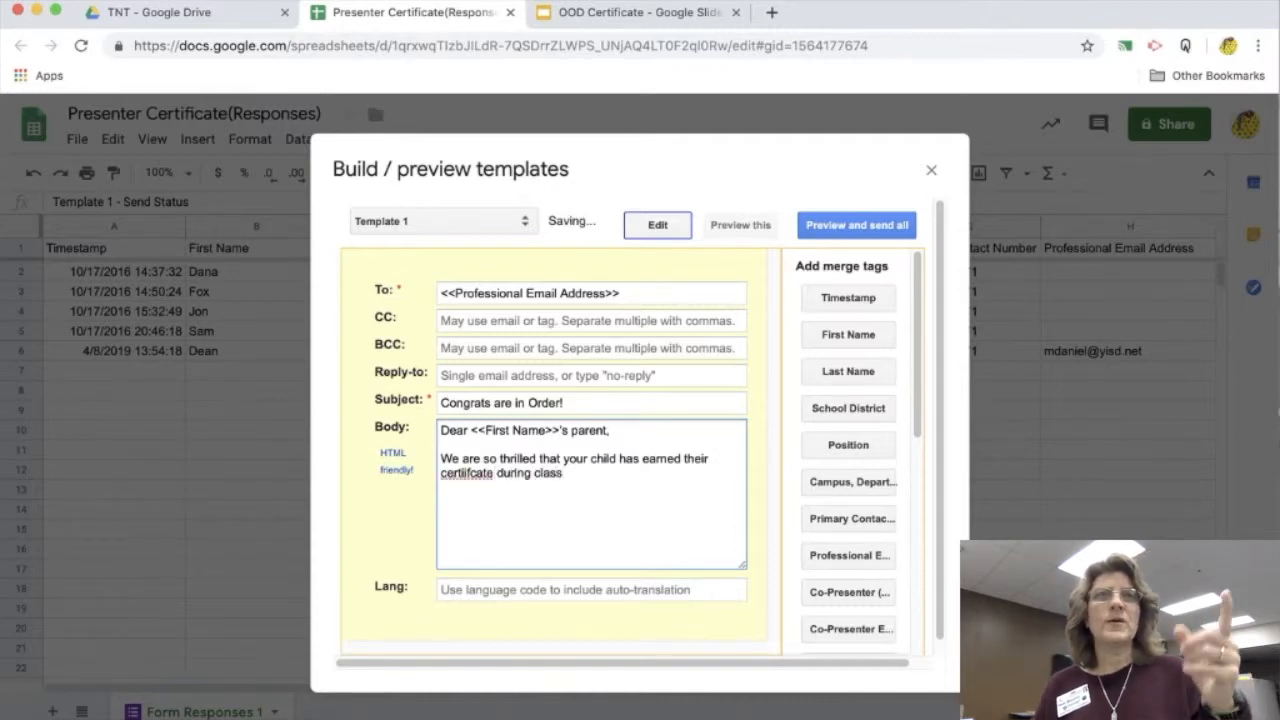
pyautogui.write('today!')
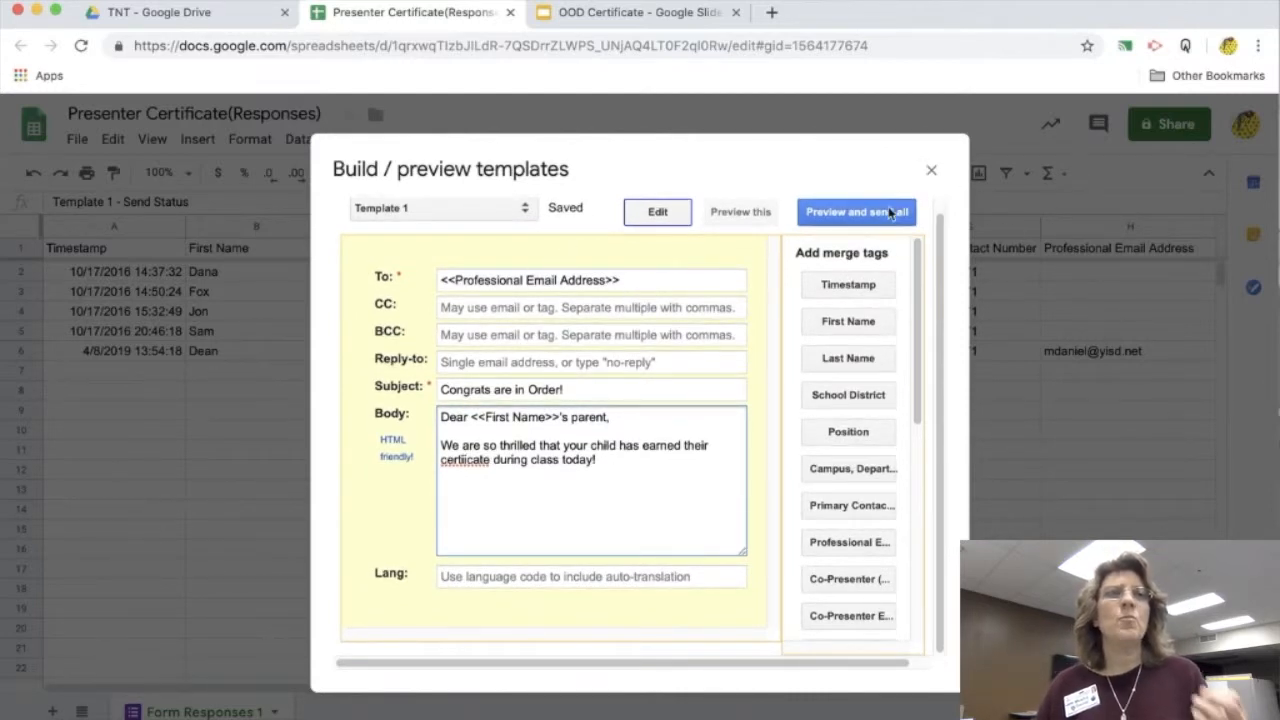
# Preview the five merged emails and send them all now.
pyautogui.click(855, 211)
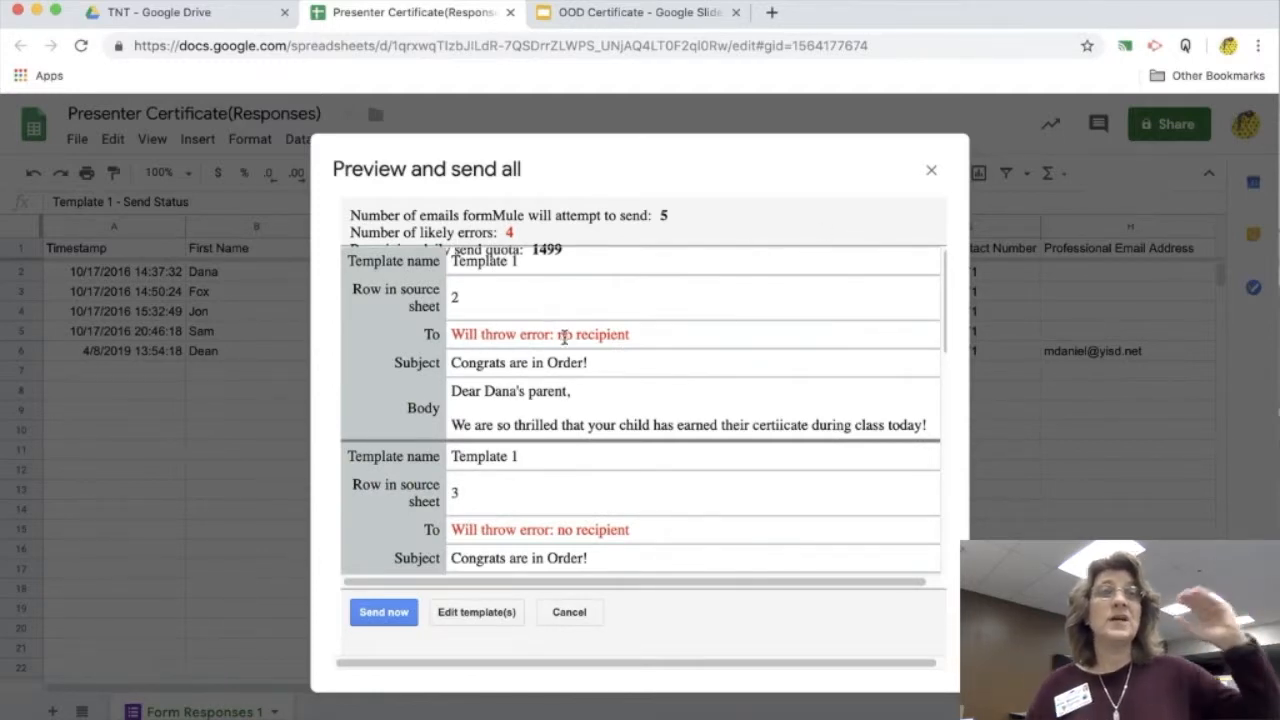
pyautogui.scroll(-3)
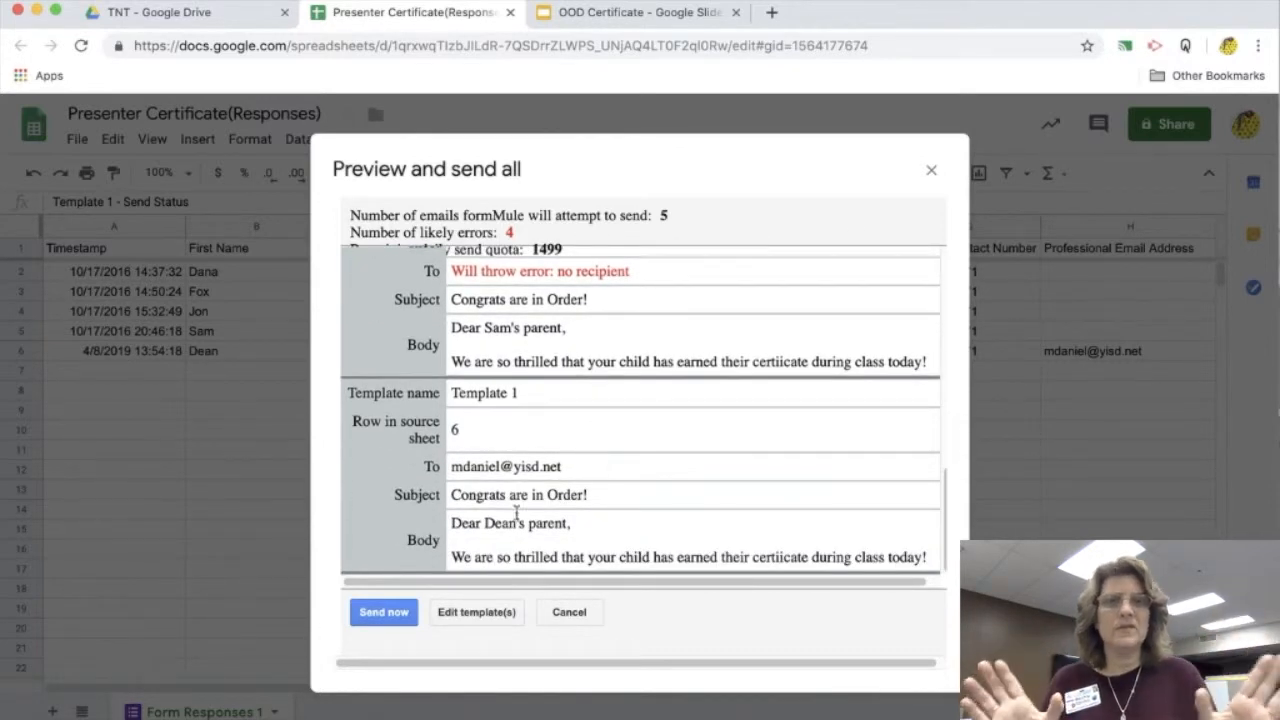
pyautogui.click(383, 611)
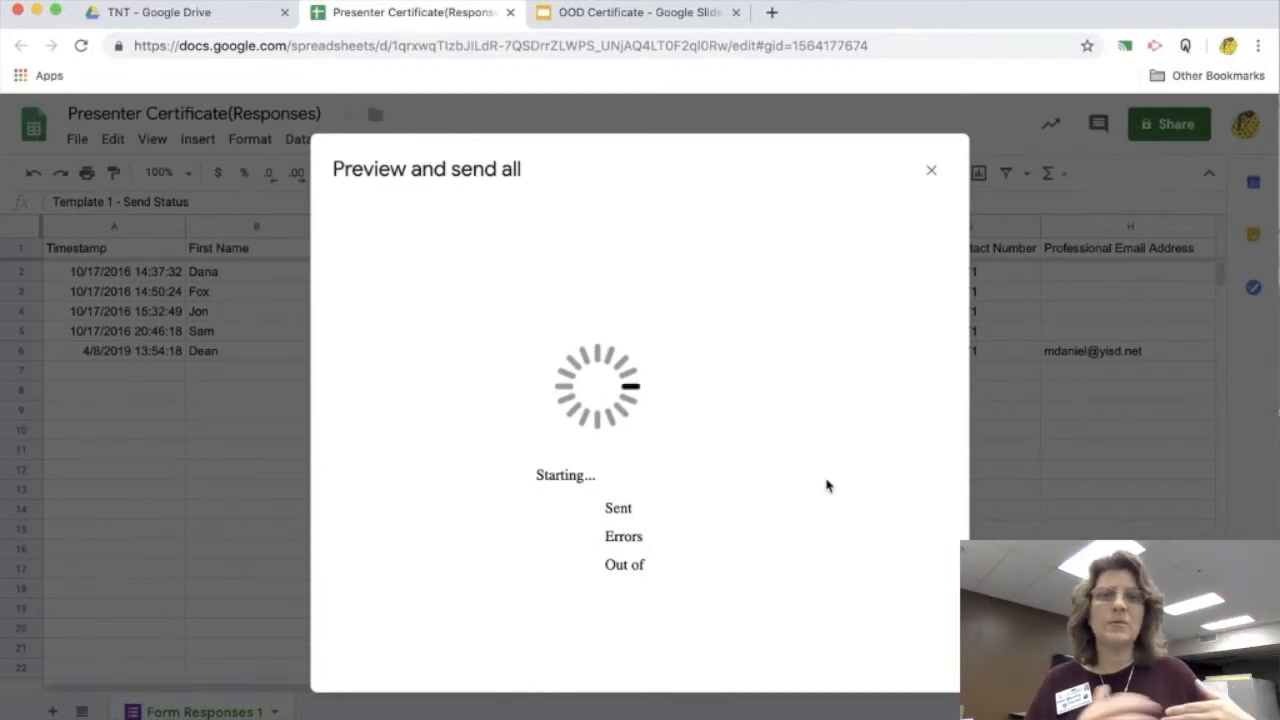
# Close the formMule sending window and switch to the Outlook inbox tab.
pyautogui.click(930, 169)
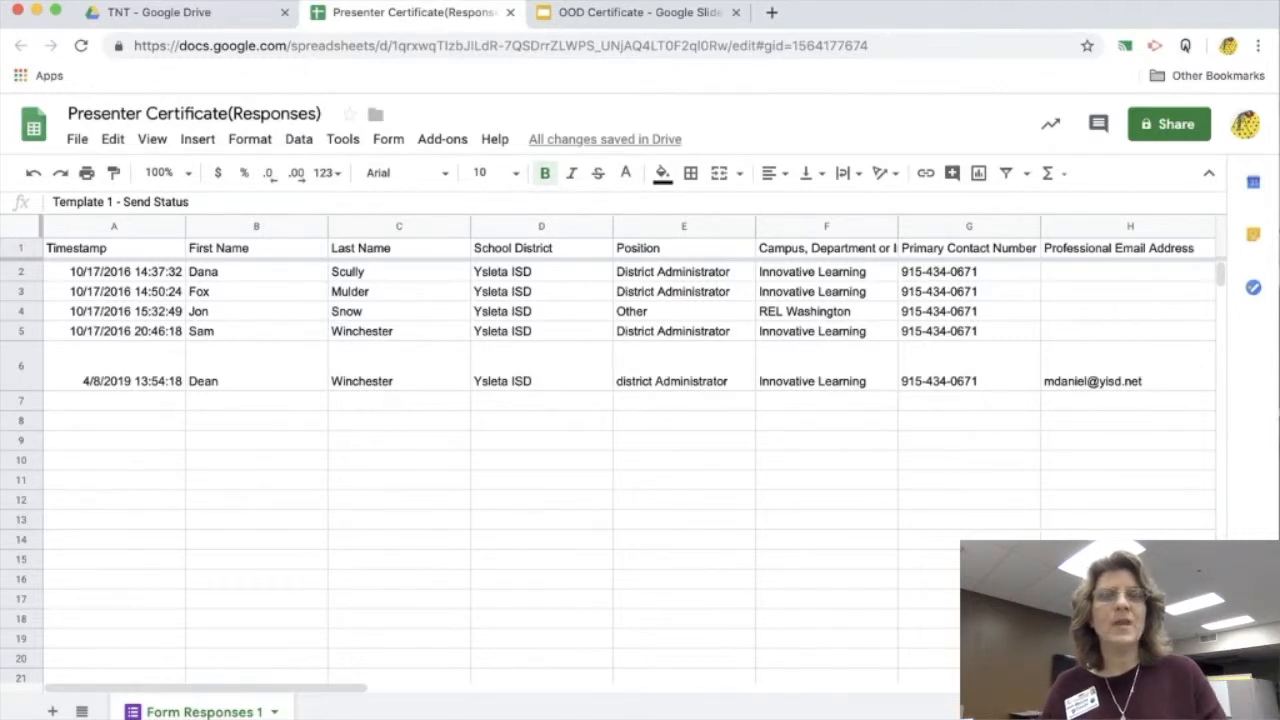
pyautogui.click(785, 12)
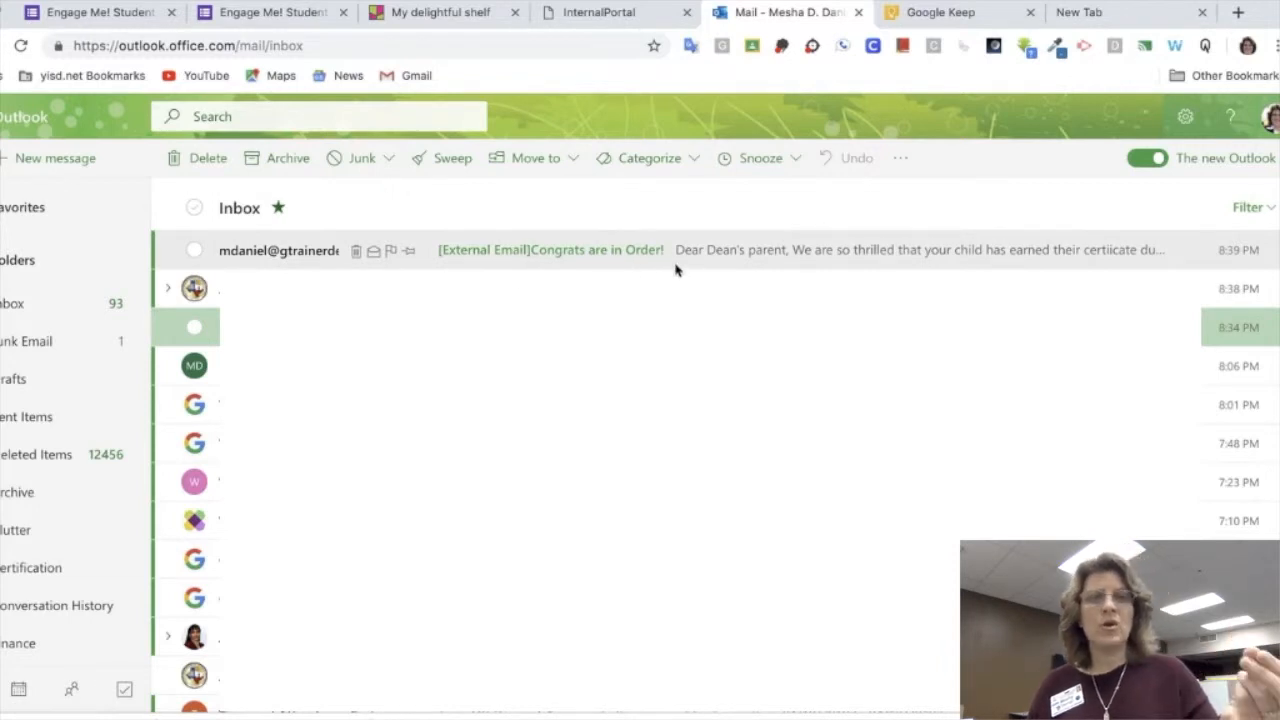
pyautogui.moveTo(706, 267)
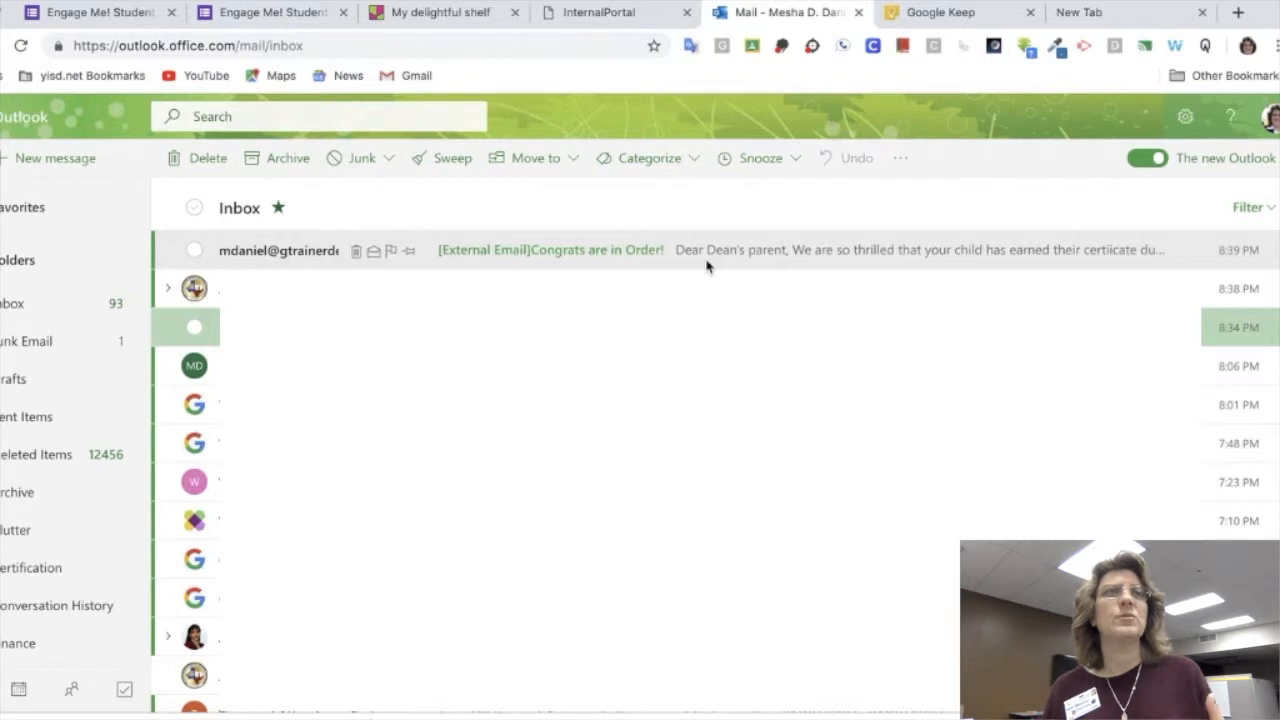
# Open the '[External Email]Congrats are in Order!' message addressed to Dean's parent.
pyautogui.click(550, 249)
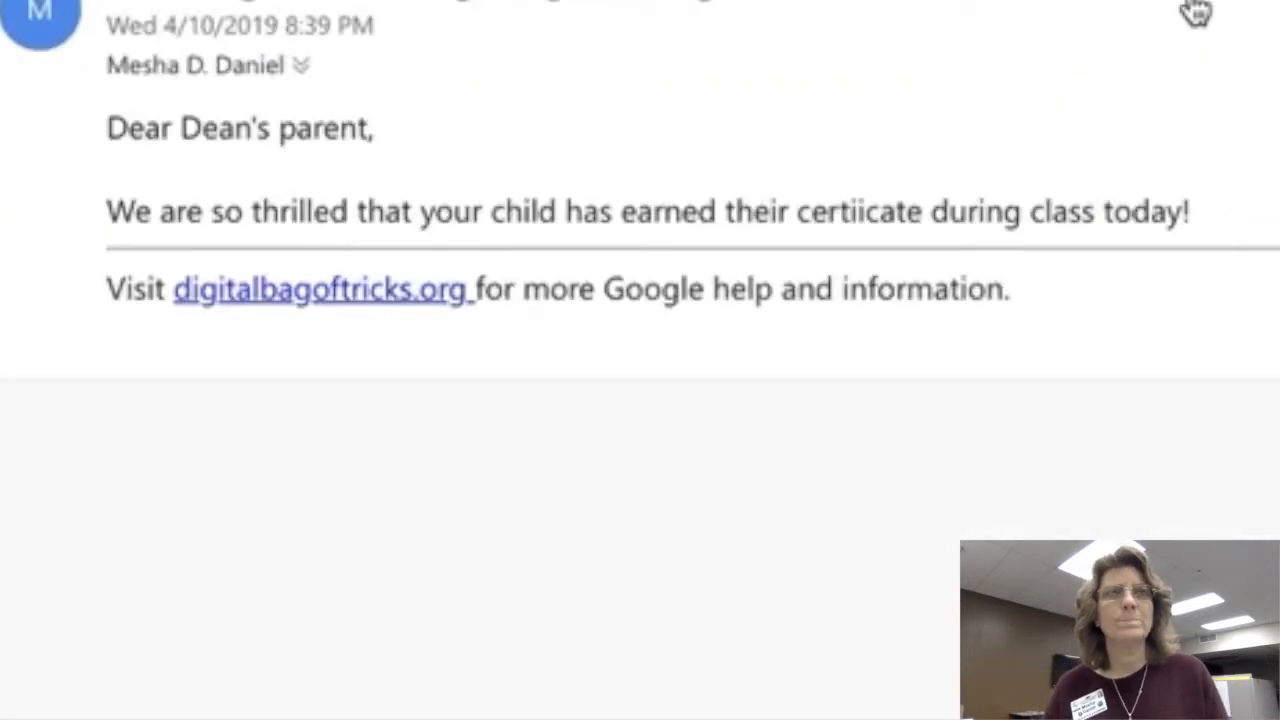